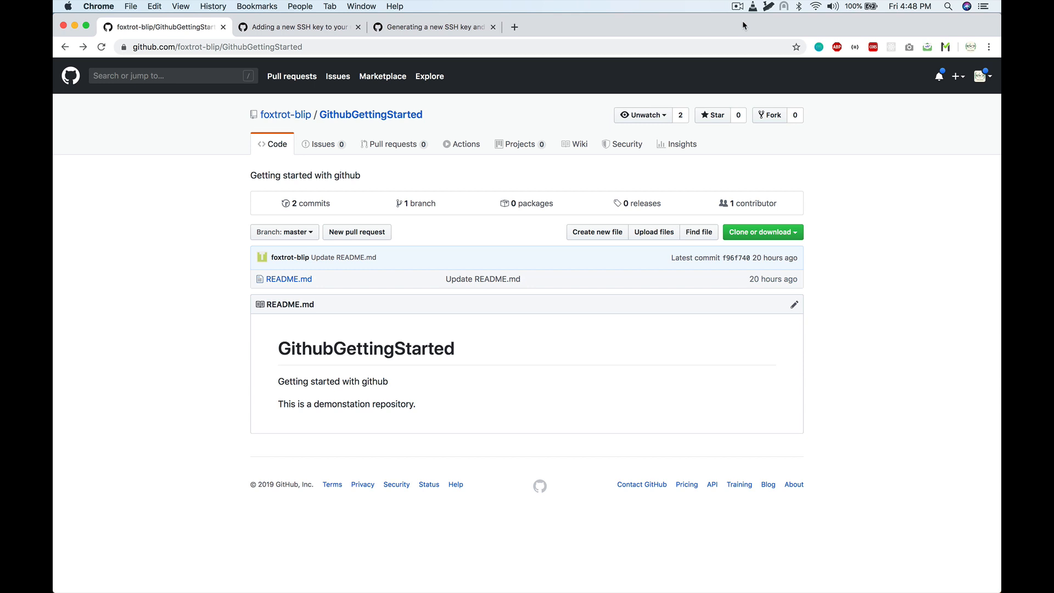
pyautogui.moveTo(667, 403)
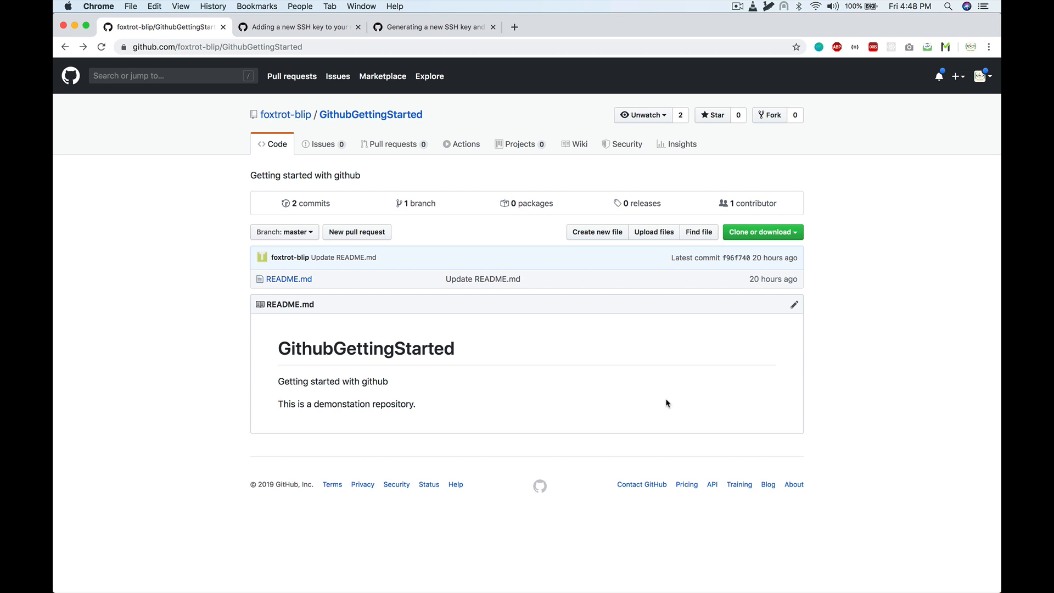
# - Fork GithubGettingStarted to your account, then copy the original repository's SSH clone URL
pyautogui.click(769, 114)
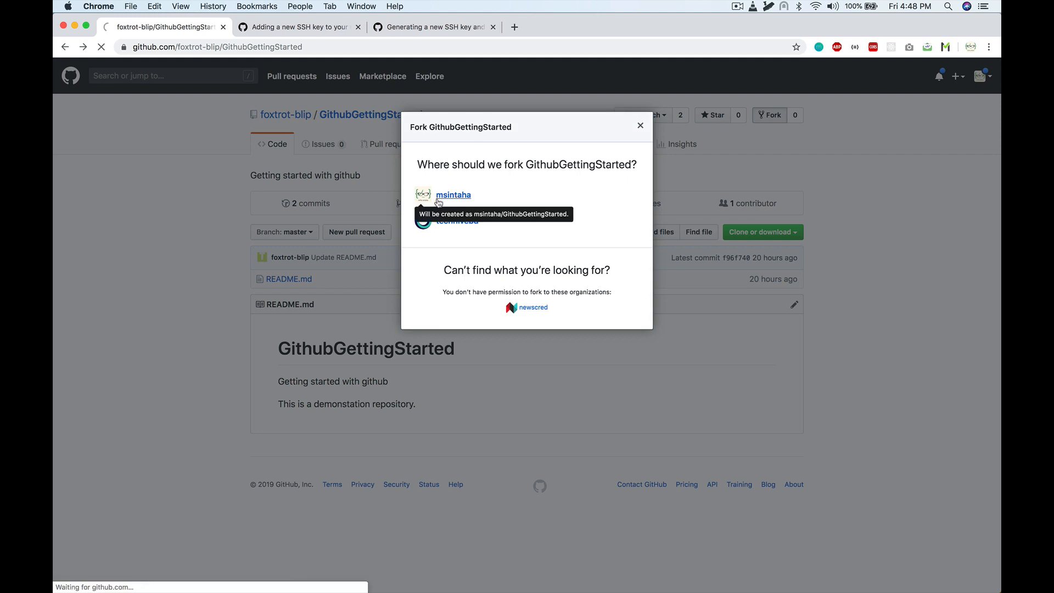
pyautogui.click(453, 195)
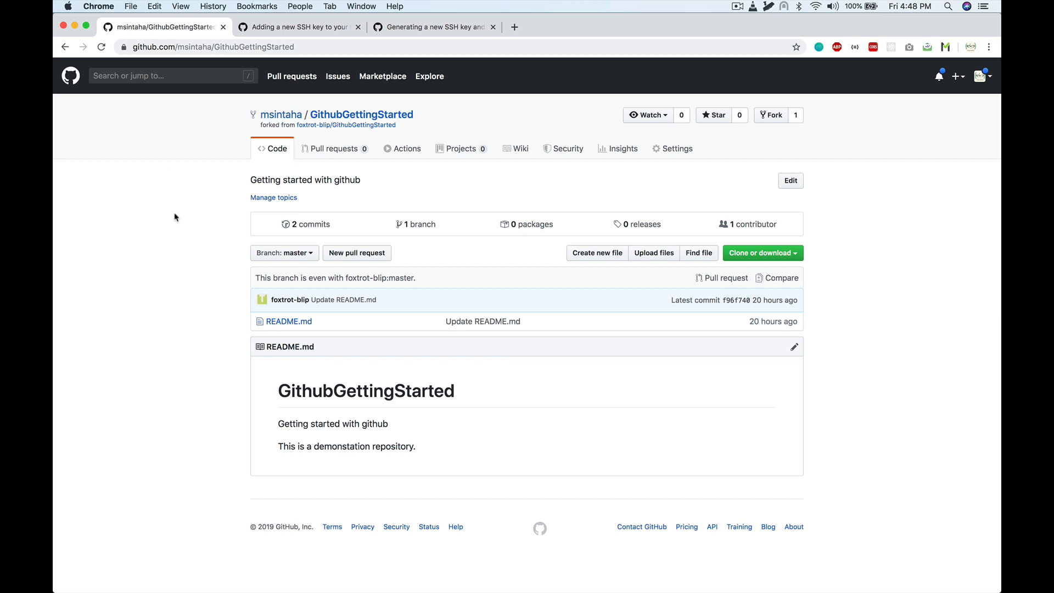
pyautogui.moveTo(281, 114)
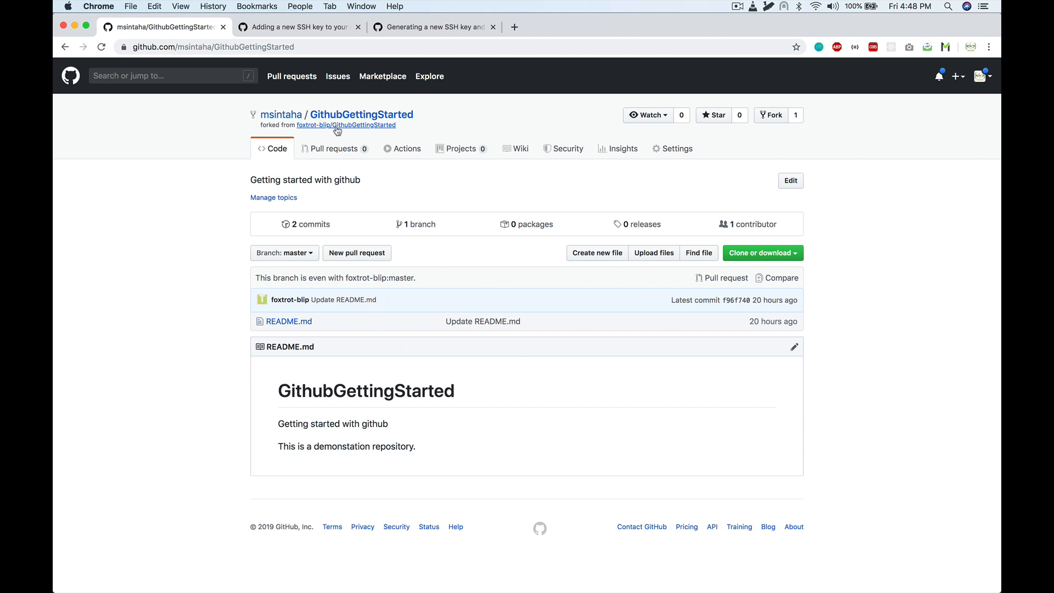
pyautogui.click(347, 125)
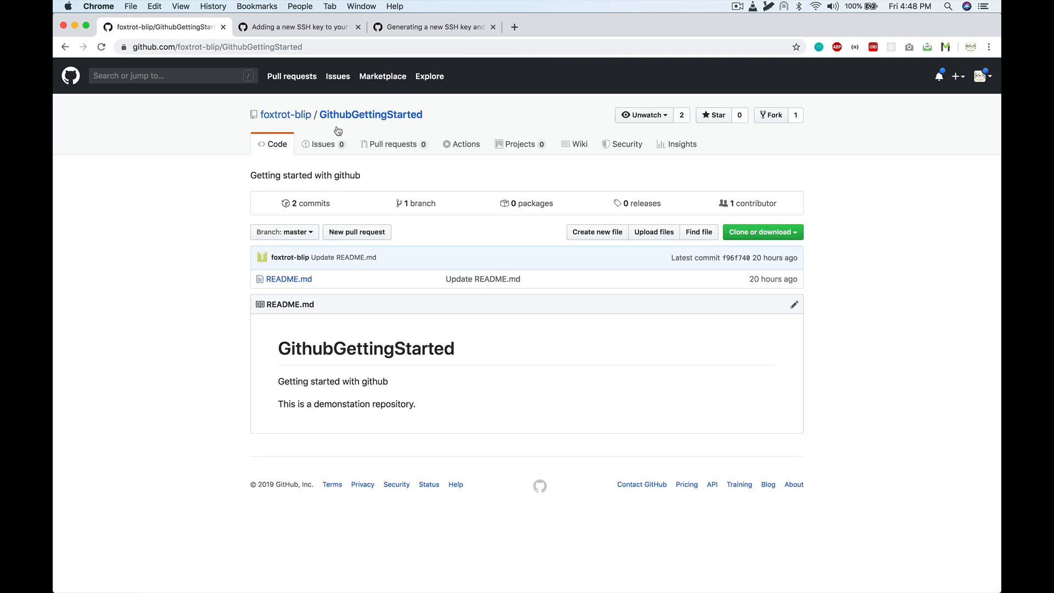
pyautogui.click(763, 232)
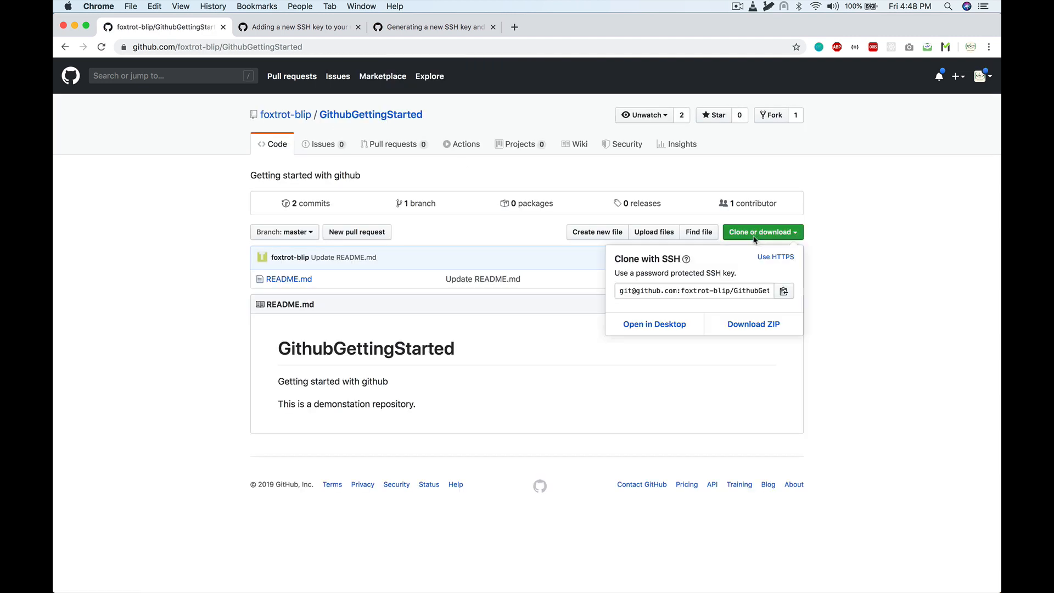
pyautogui.click(693, 290)
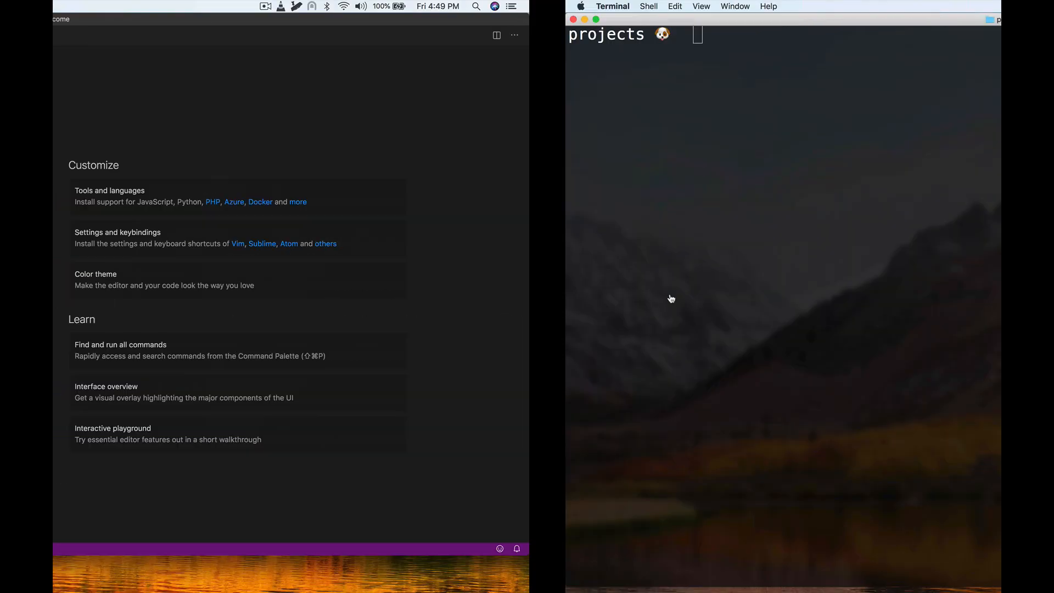
# - Clone the repository over SSH and enter the GithubGettingStarted folder, listing its files
pyautogui.write('git clone git@github.com:foxtrot-blip/GithubGettingStarted.git')
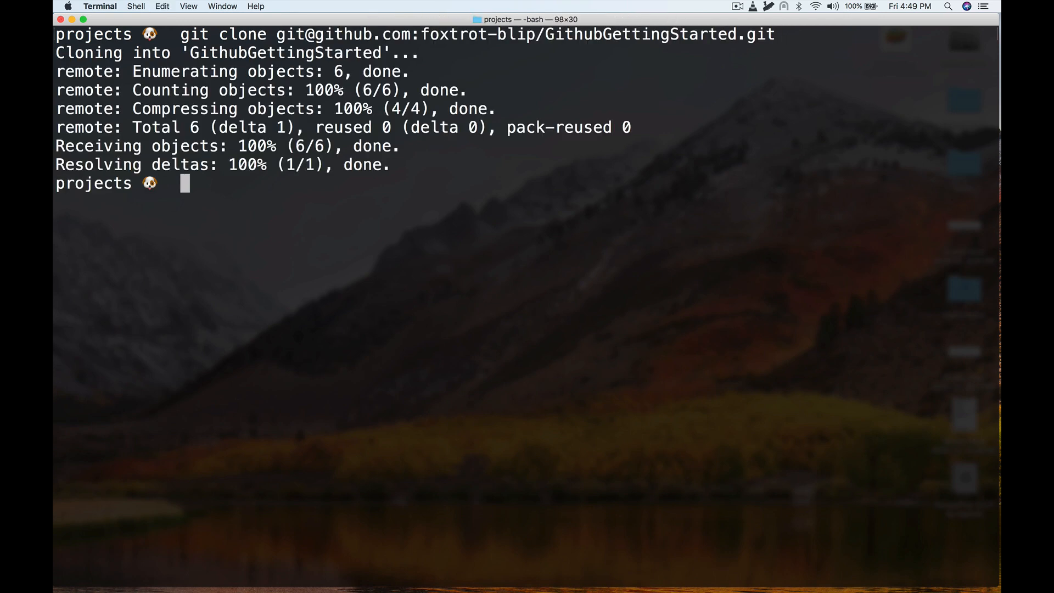
pyautogui.write('cd GithubGettingStarted/')
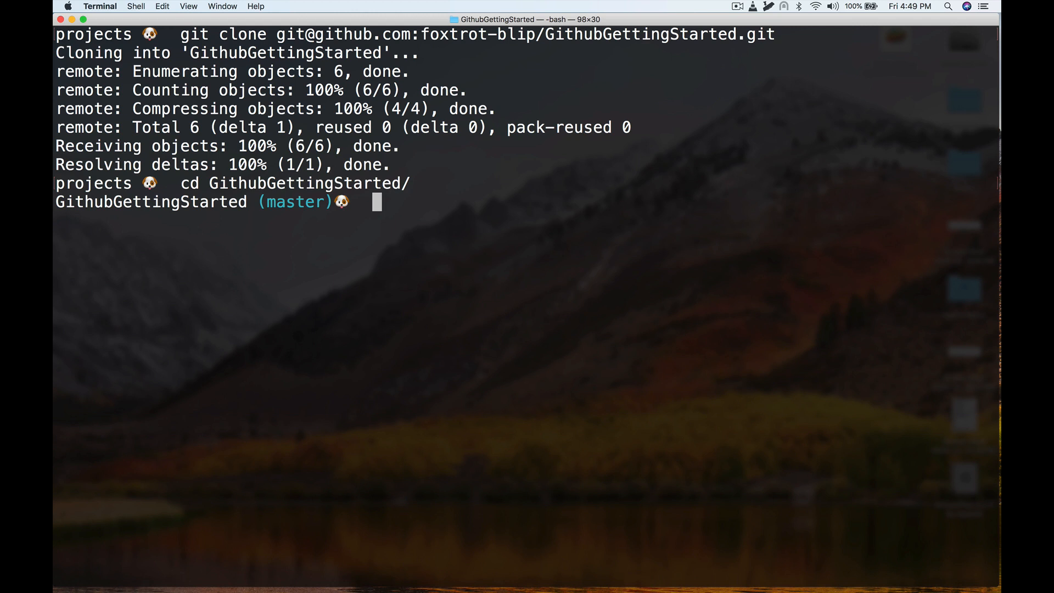
pyautogui.write('ls')
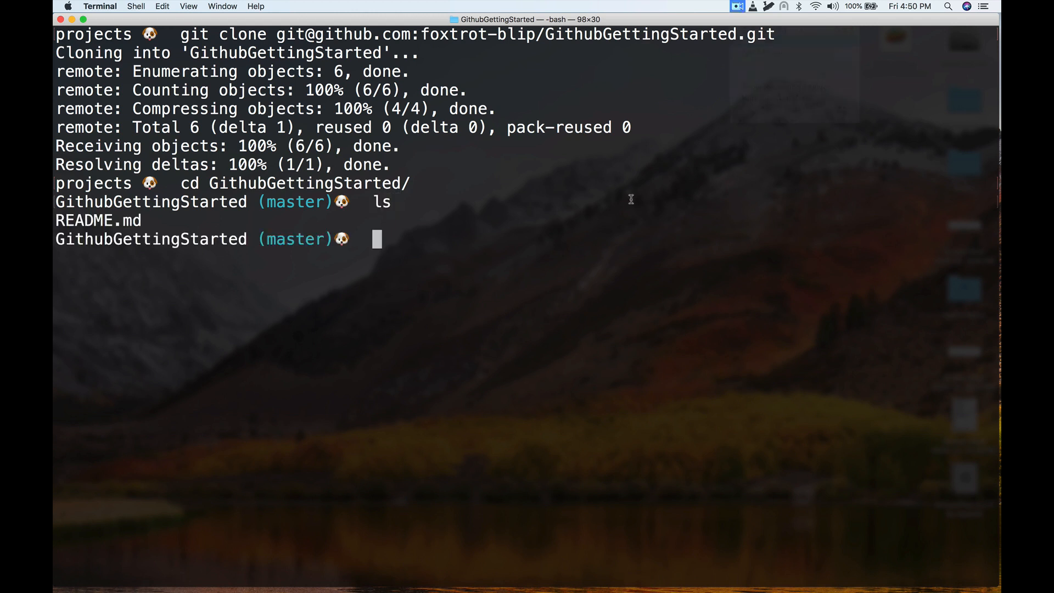
# - Create and switch to branch add-helloworld, view the log, and create helloworld.js
pyautogui.write('git')
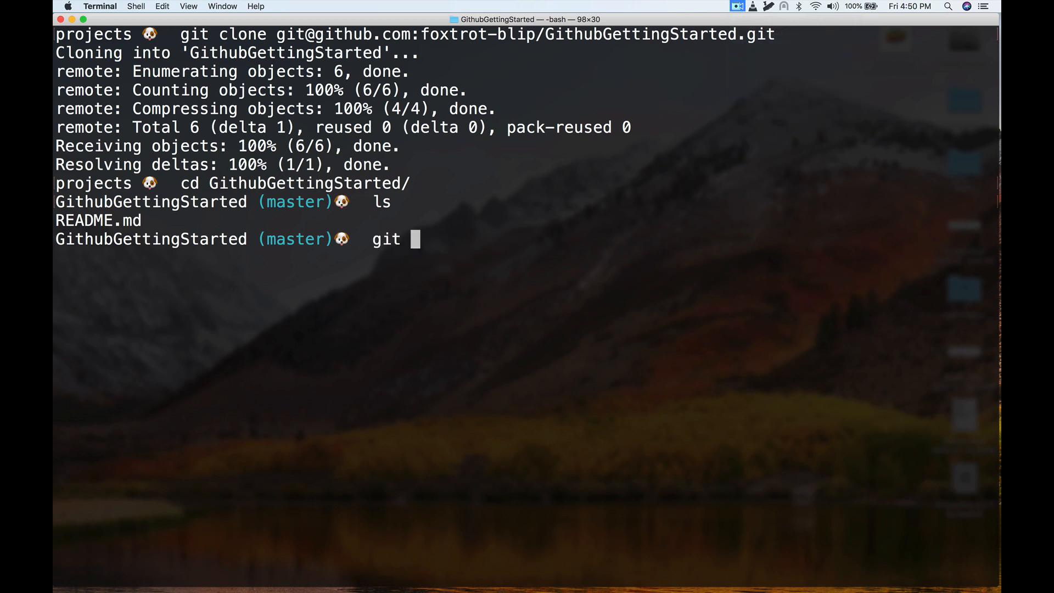
pyautogui.write('checkout')
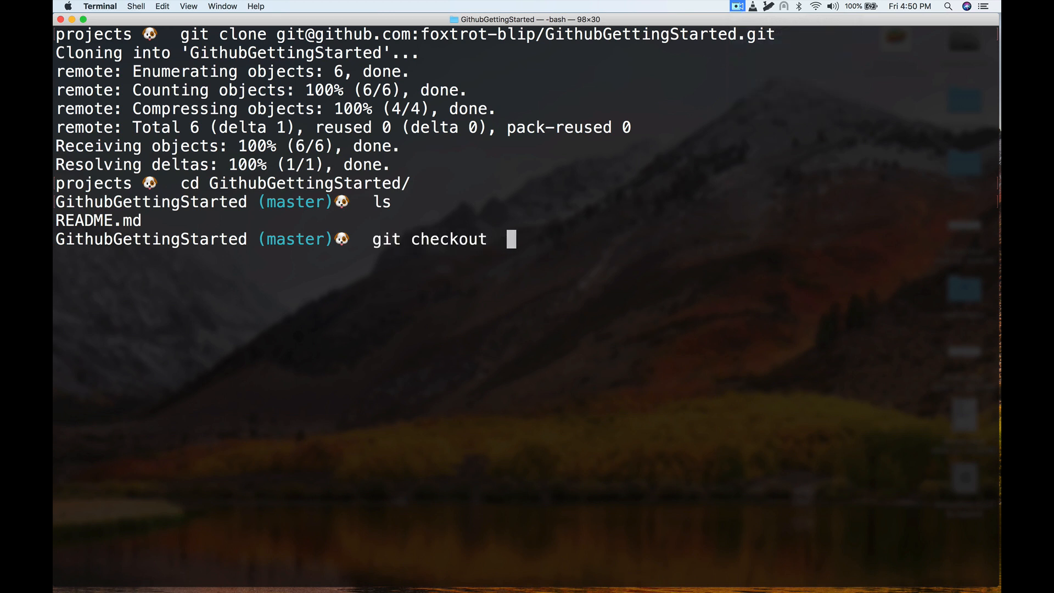
pyautogui.write('-b')
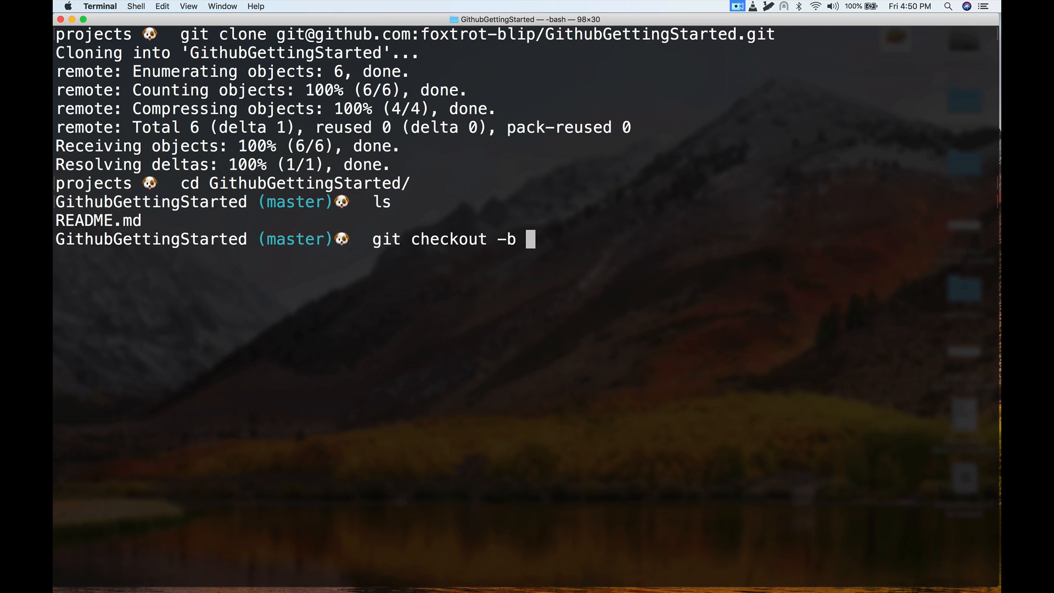
pyautogui.write('add-')
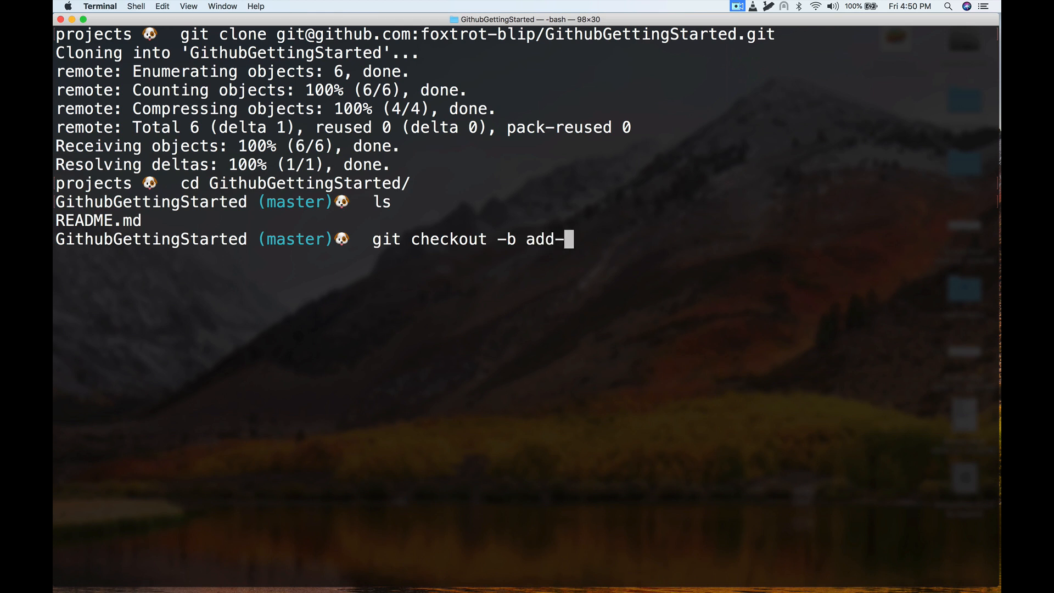
pyautogui.write('helloworld')
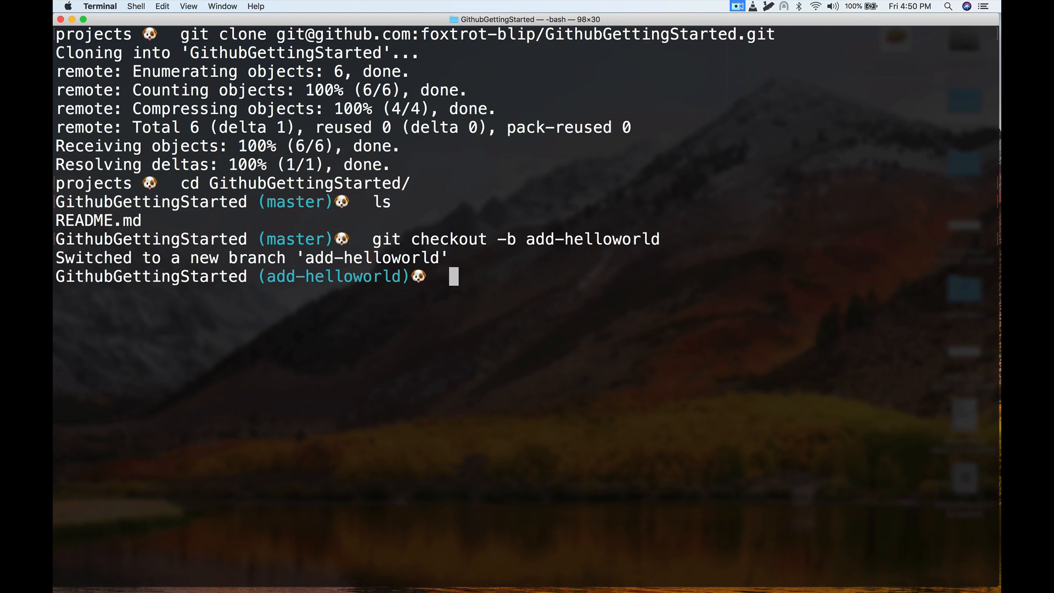
pyautogui.write('git lo')
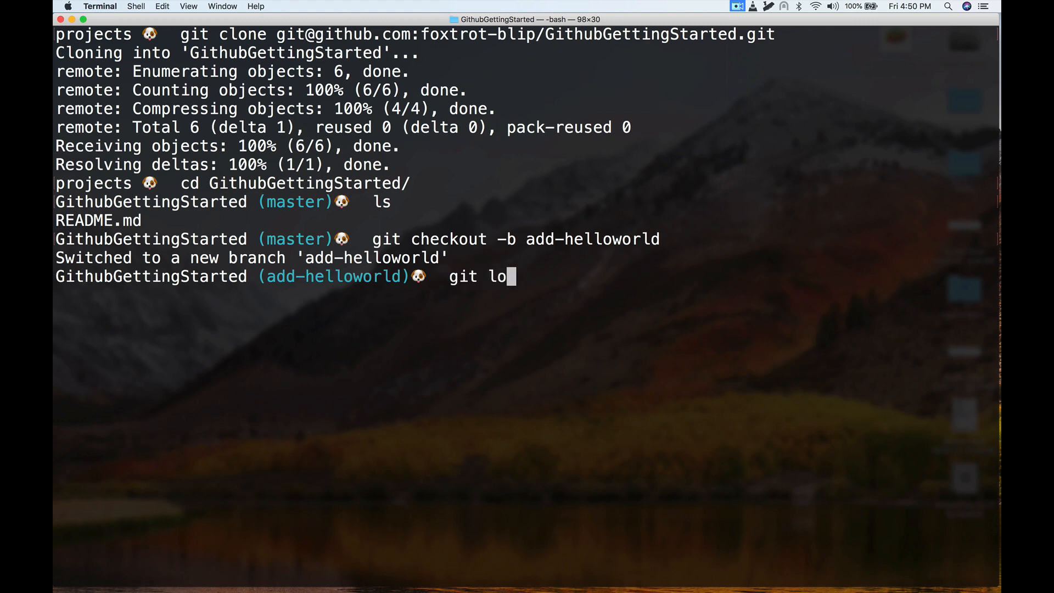
pyautogui.press('Return')
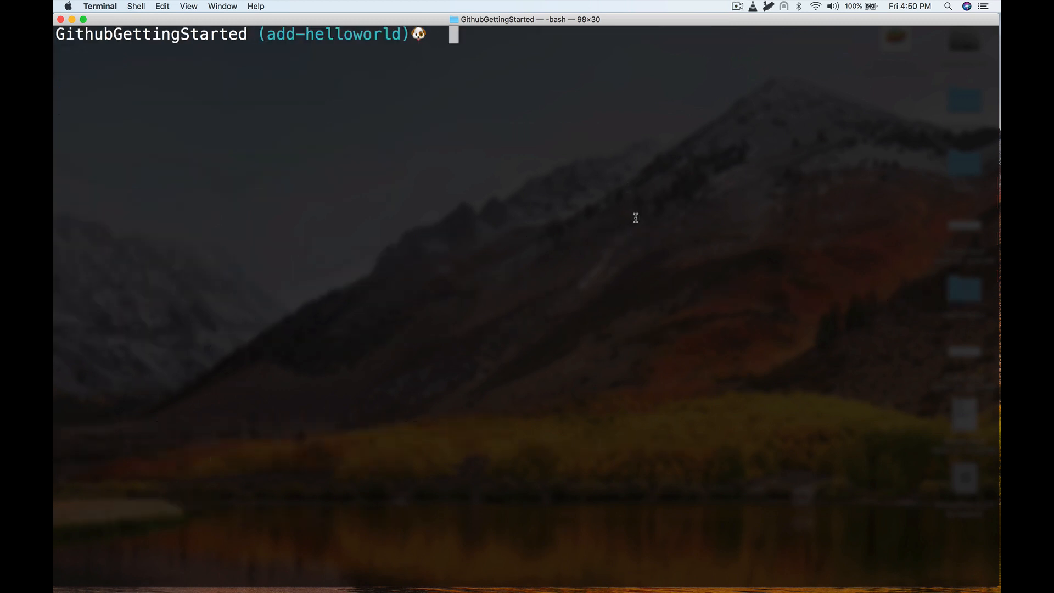
pyautogui.write('touch')
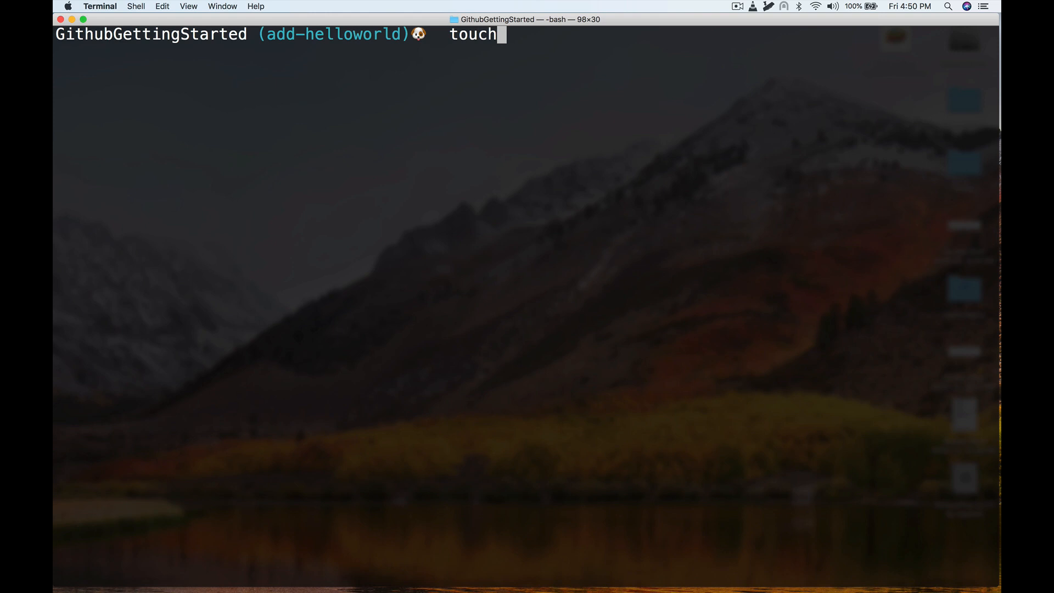
pyautogui.write('hellow')
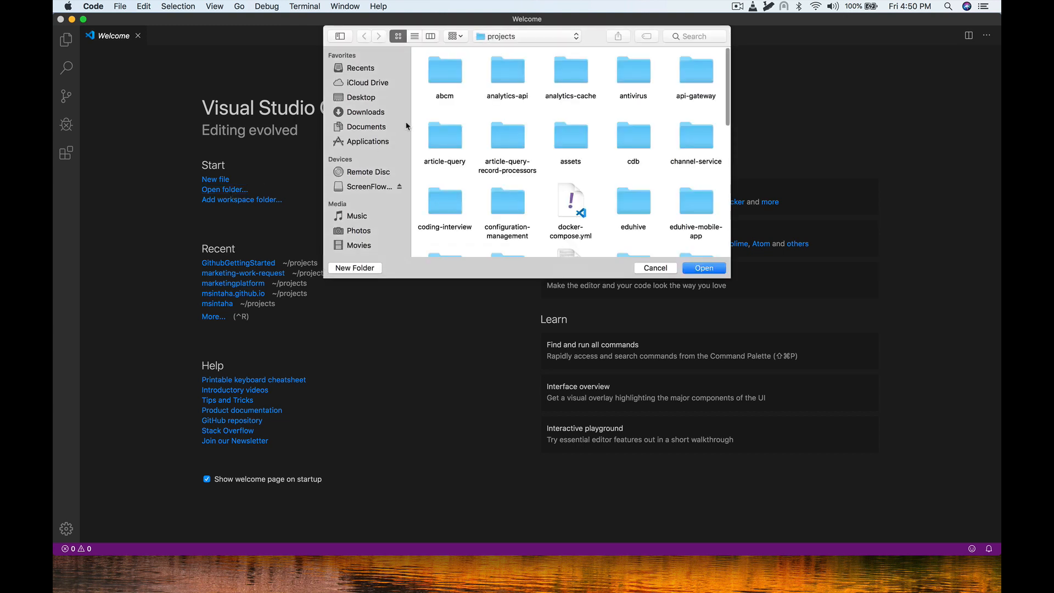
# - Open the GithubGettingStarted folder and write a console.log print function in helloworld.js
pyautogui.click(703, 268)
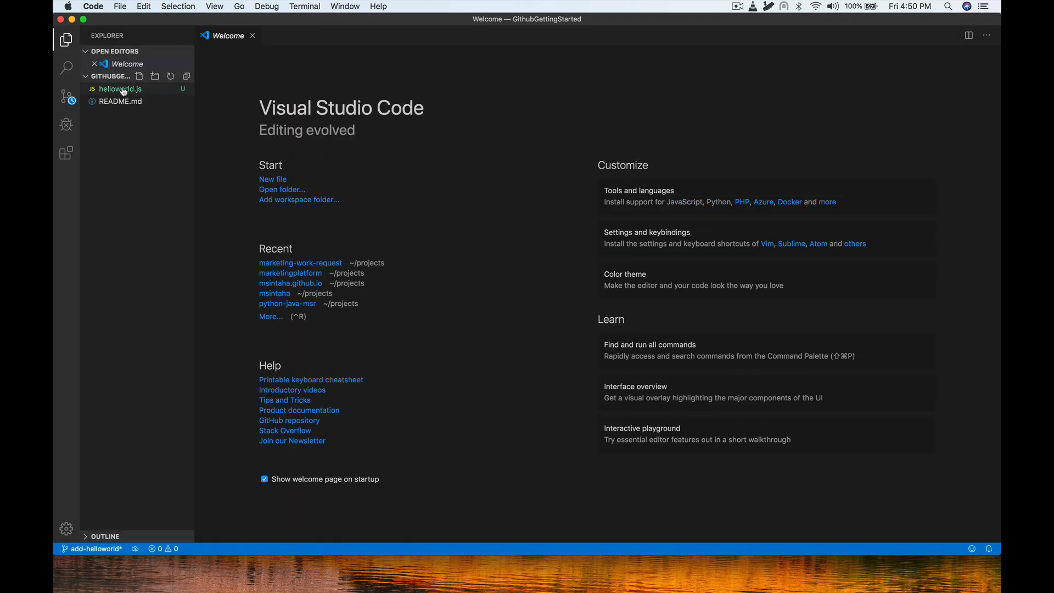
pyautogui.doubleClick(120, 89)
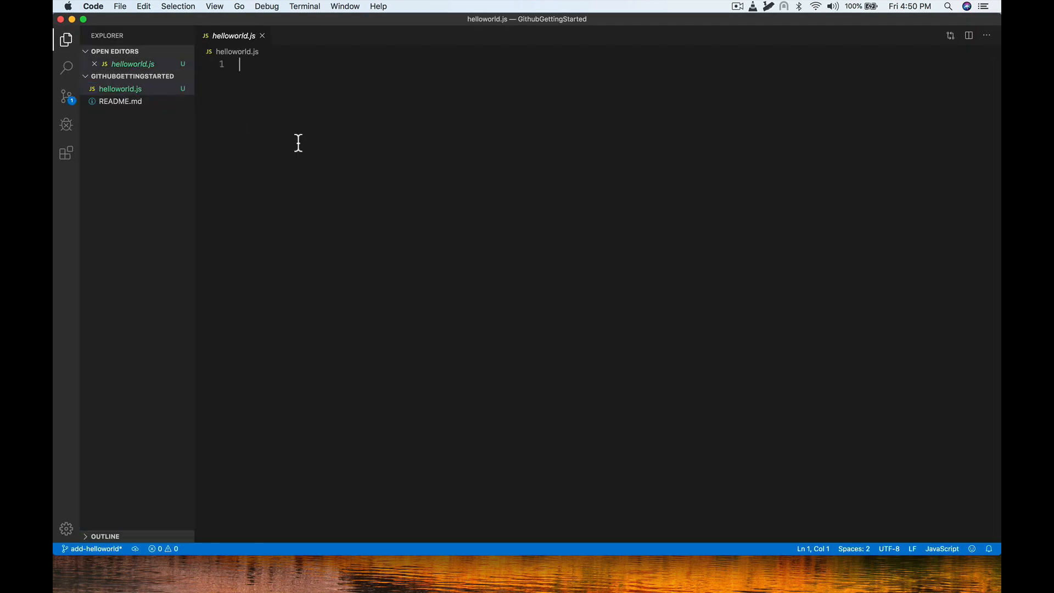
pyautogui.write('functo')
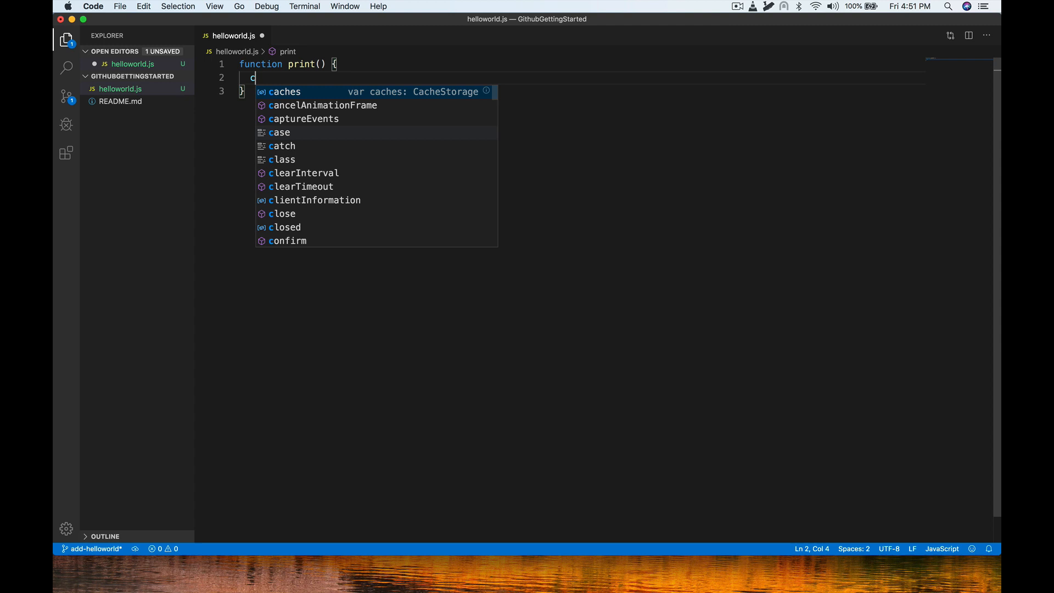
pyautogui.write('onsole.log')
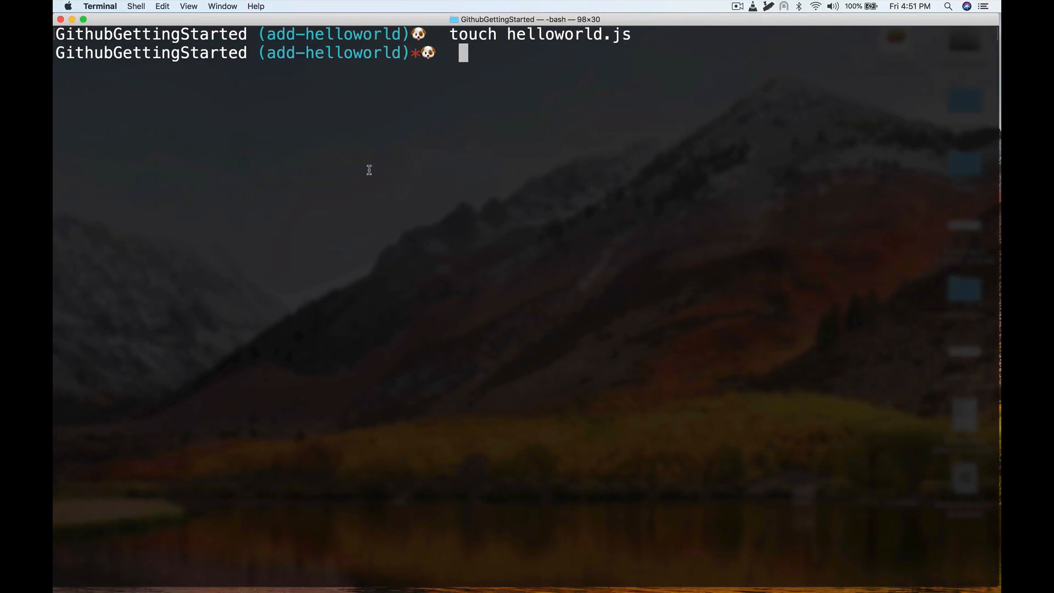
# - Check git status, stage helloworld.js, and commit it as 'Add hello world print'
pyautogui.write('git stat')
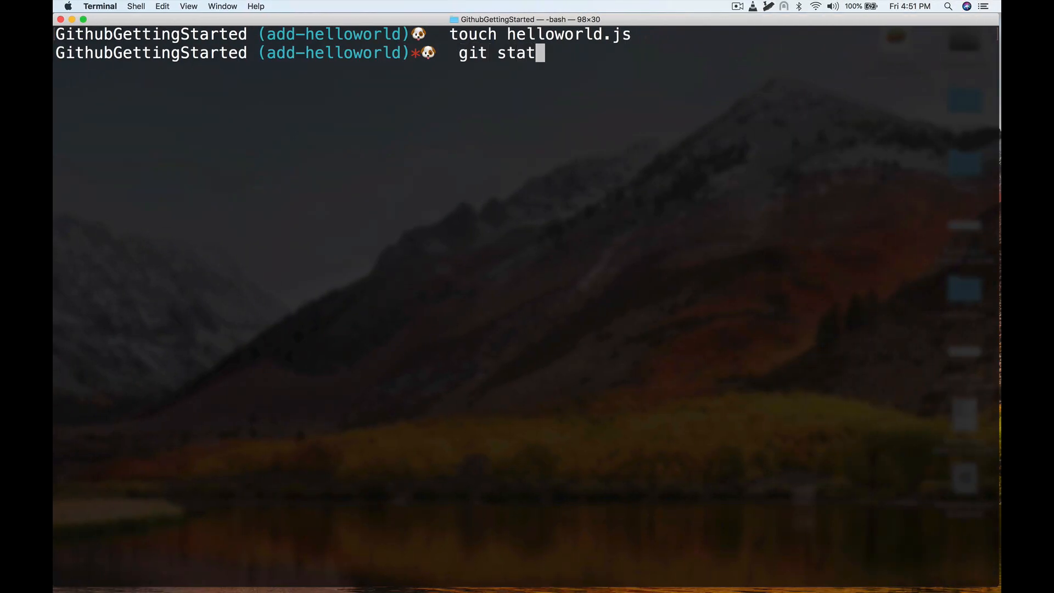
pyautogui.write('us')
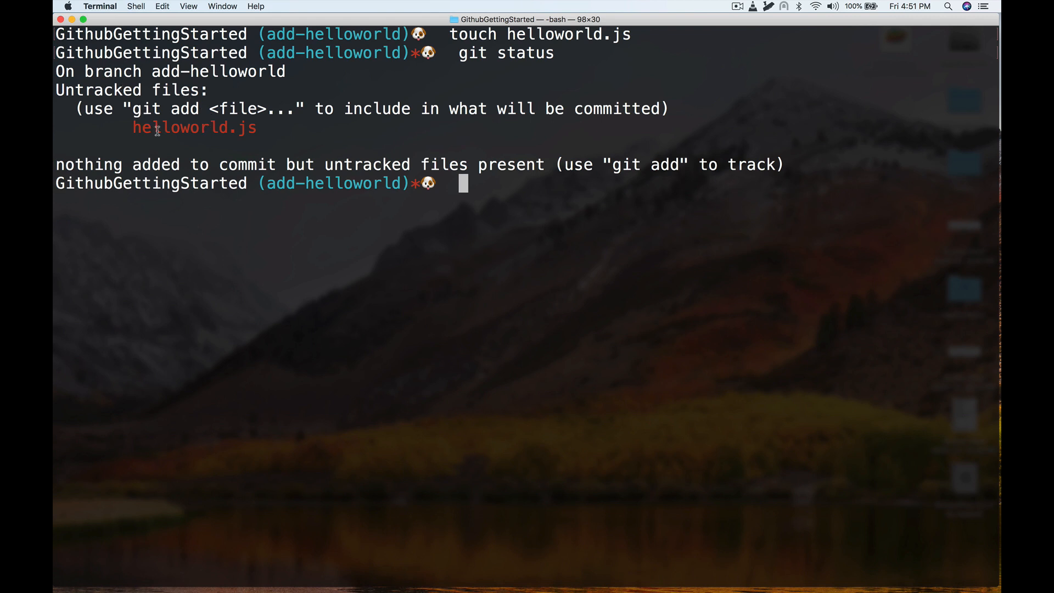
pyautogui.moveTo(570, 201)
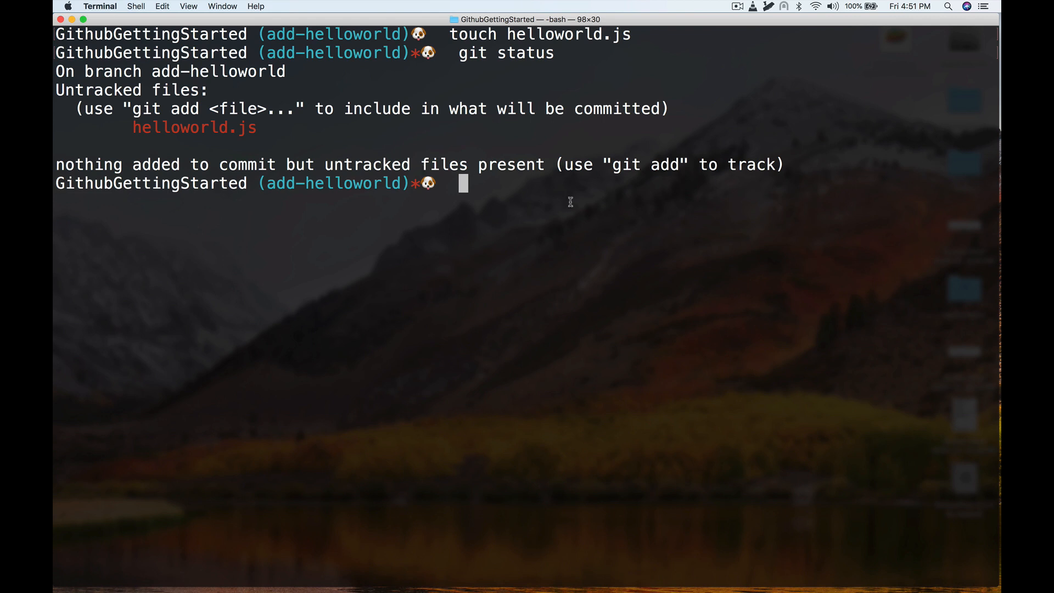
pyautogui.moveTo(583, 203)
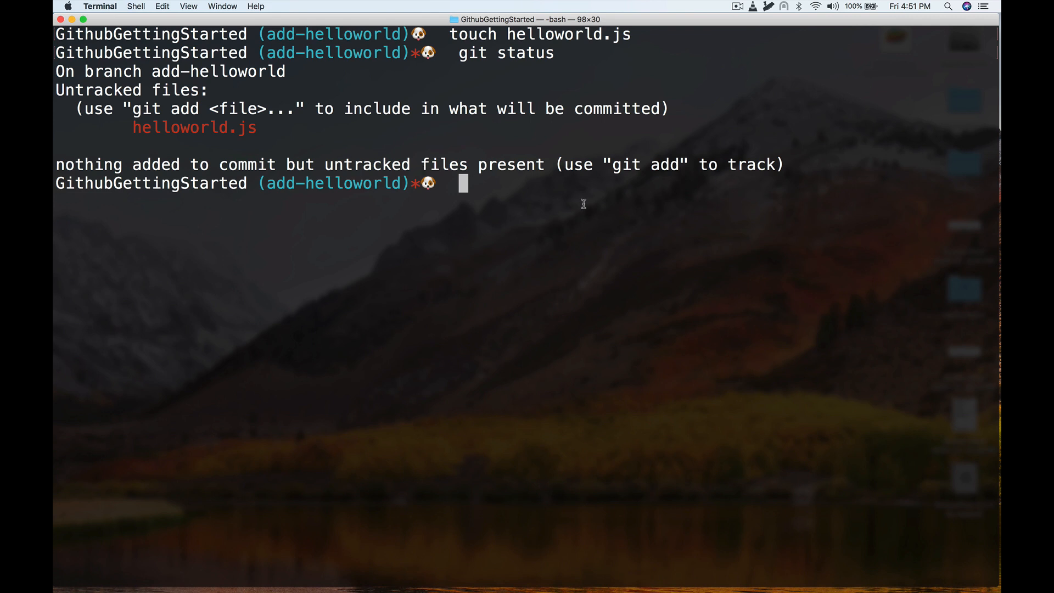
pyautogui.write('git')
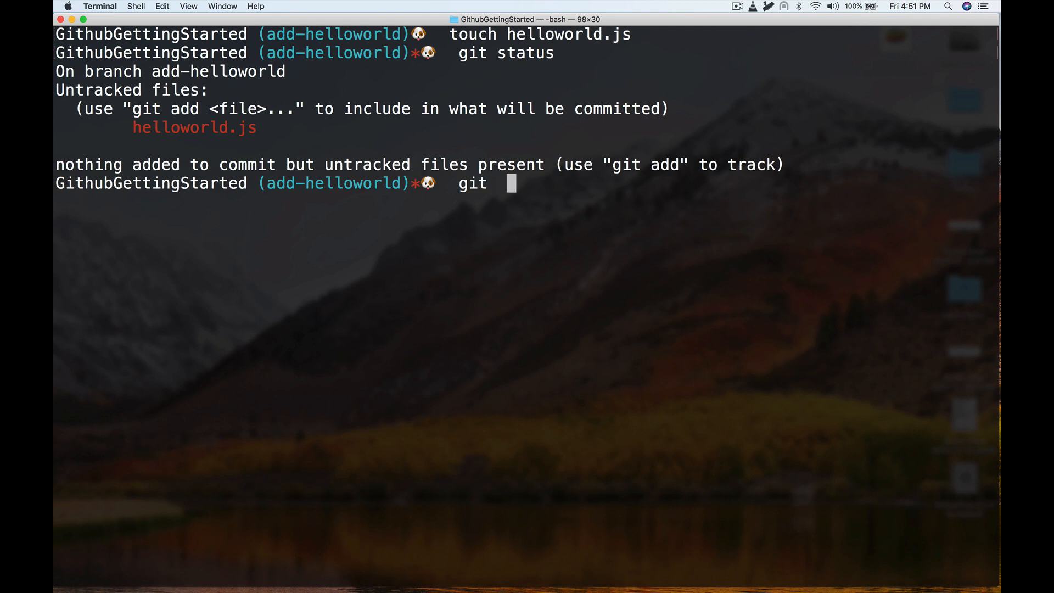
pyautogui.write('add helloworld.js')
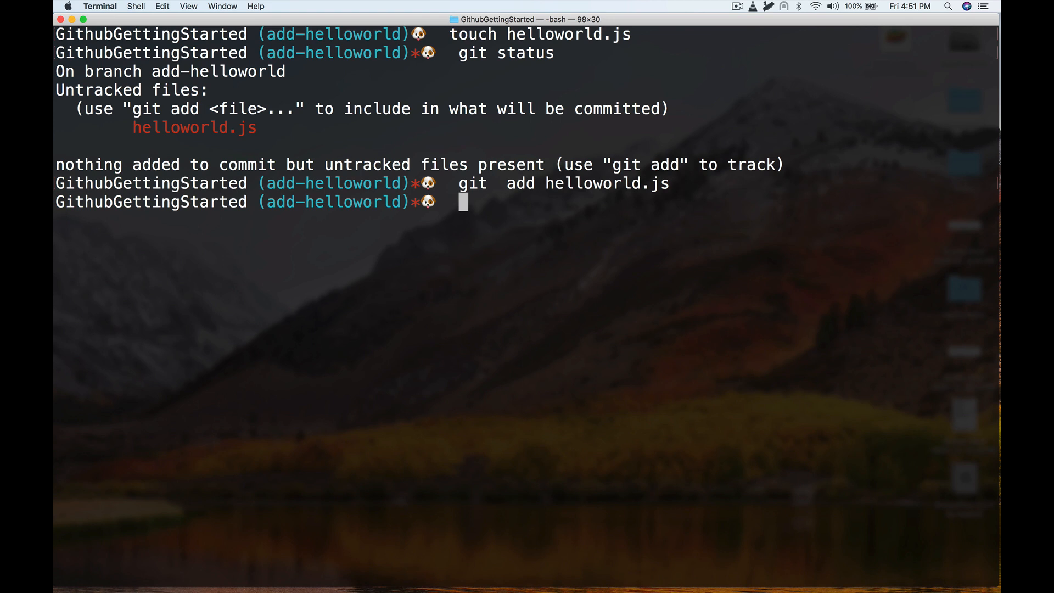
pyautogui.write('git')
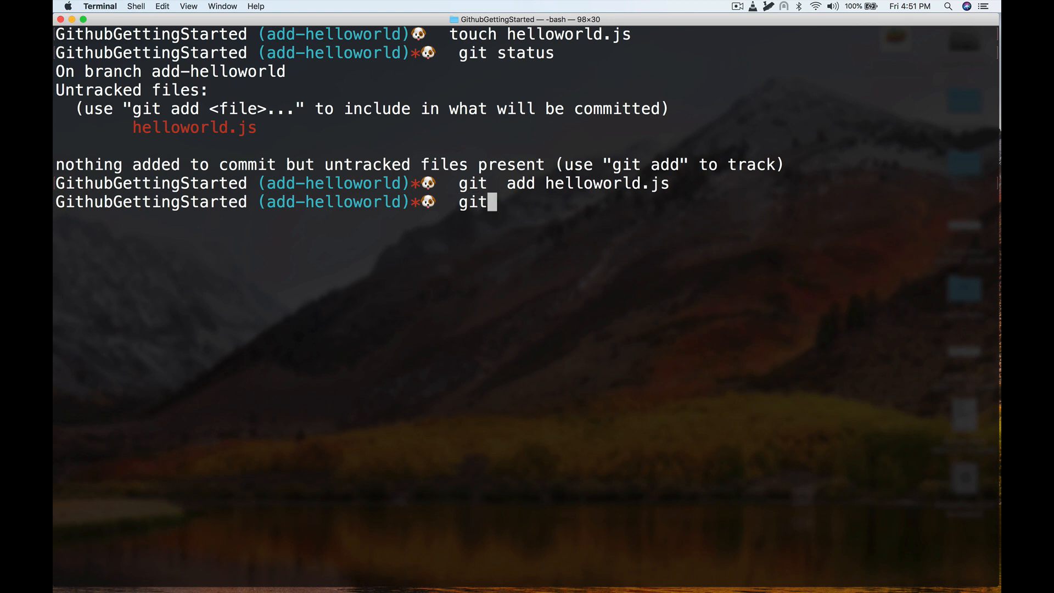
pyautogui.write("commit -m 'Add hello world p")
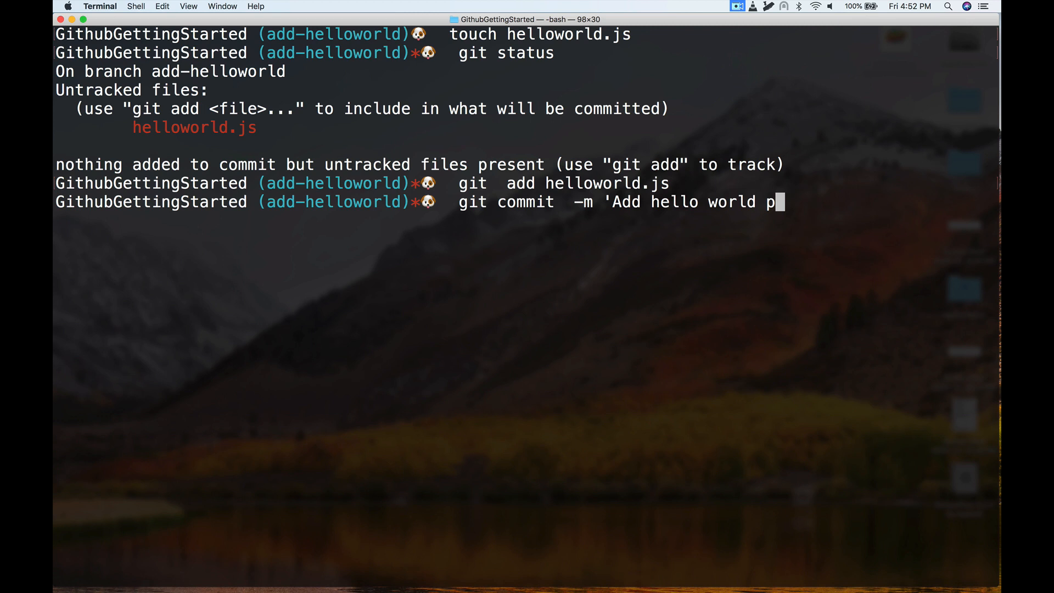
pyautogui.write("rint'")
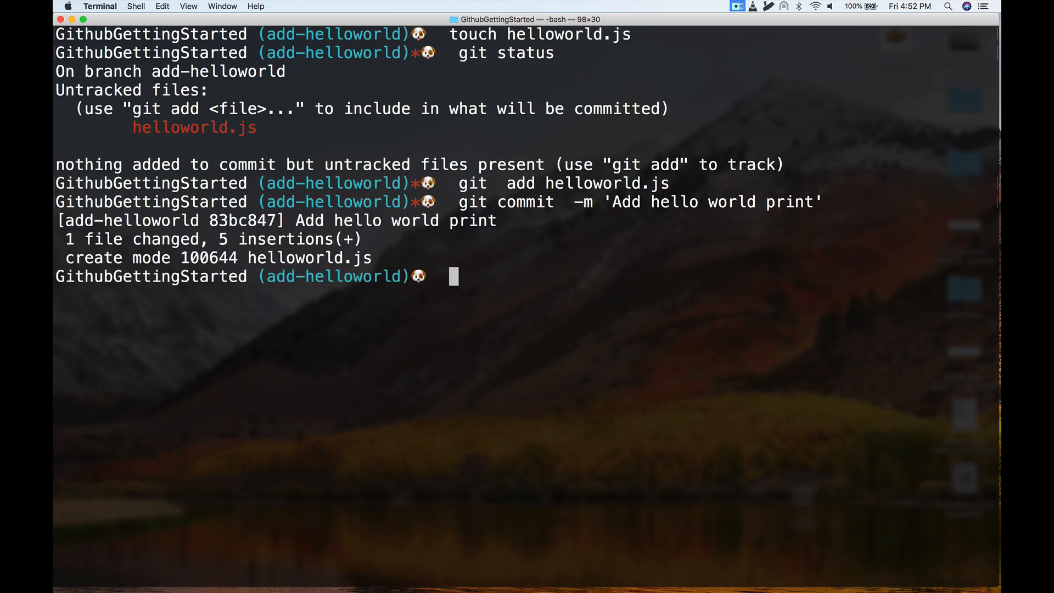
# - Review the commit log, highlighting the author name and the origin/master label
pyautogui.write('git l')
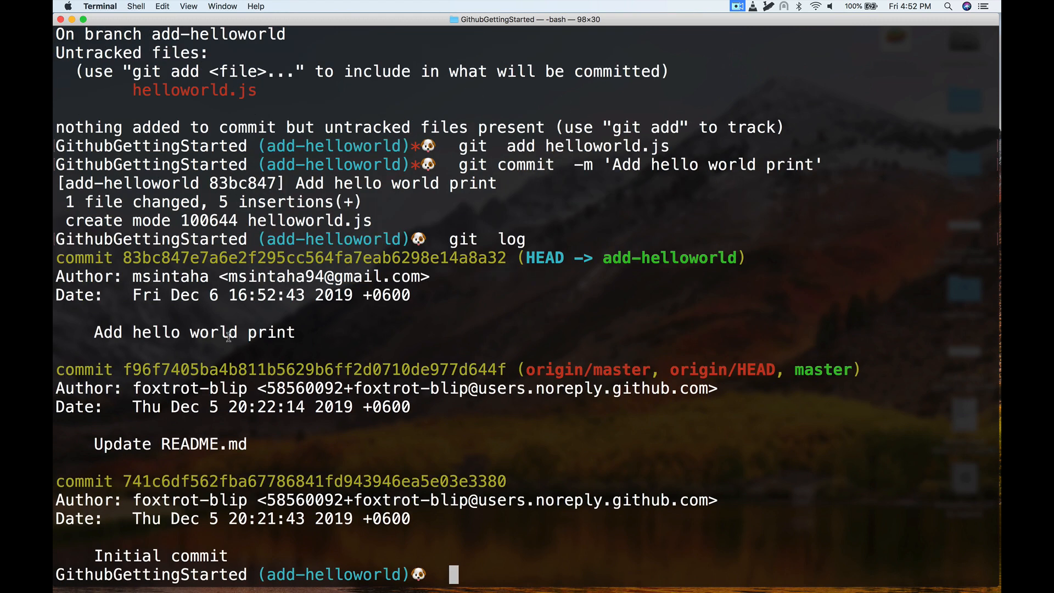
pyautogui.moveTo(300, 329)
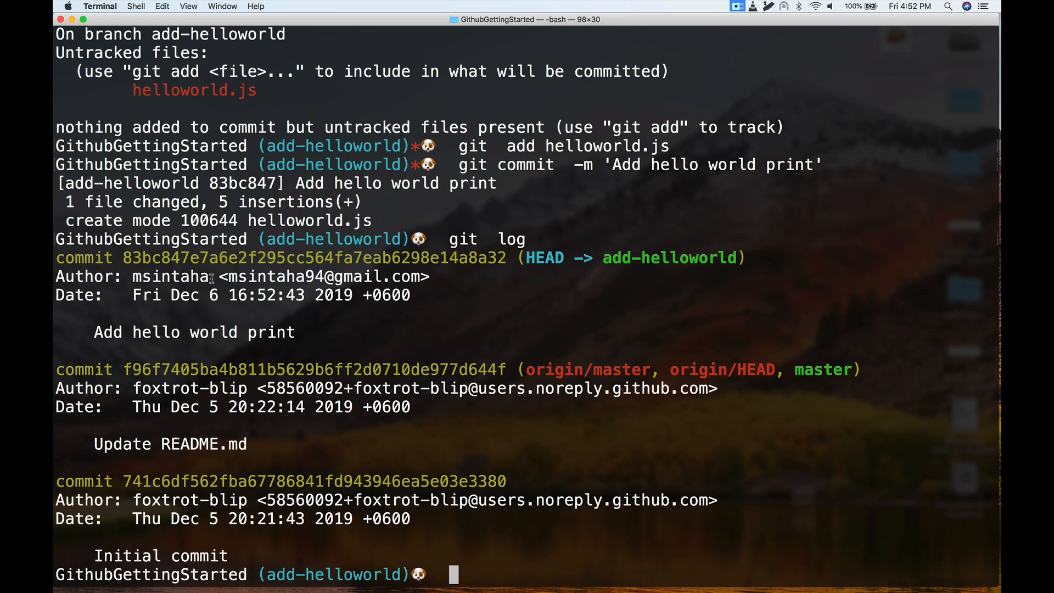
pyautogui.doubleClick(170, 276)
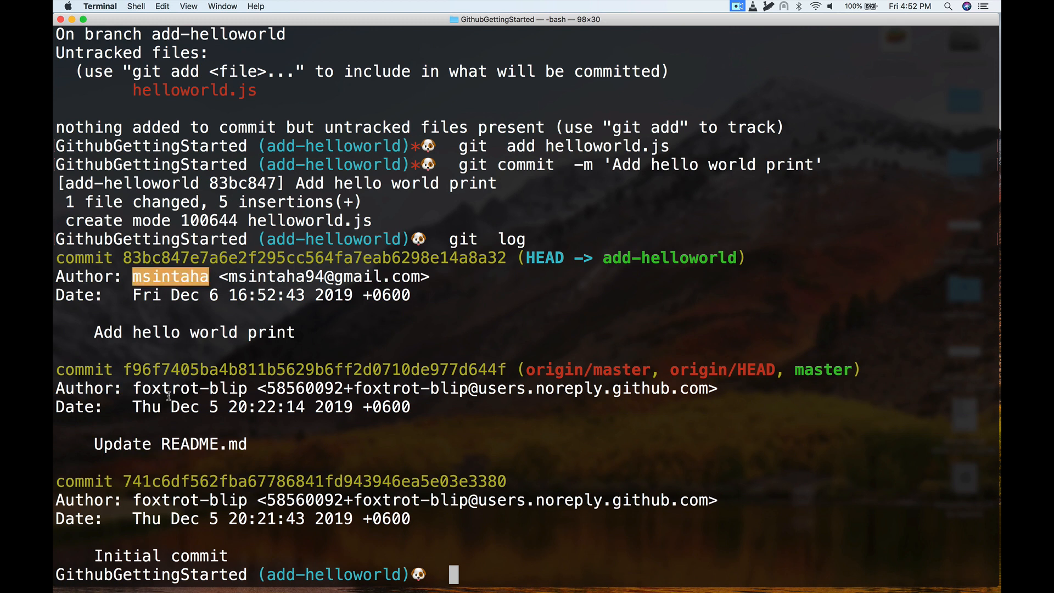
pyautogui.moveTo(599, 370)
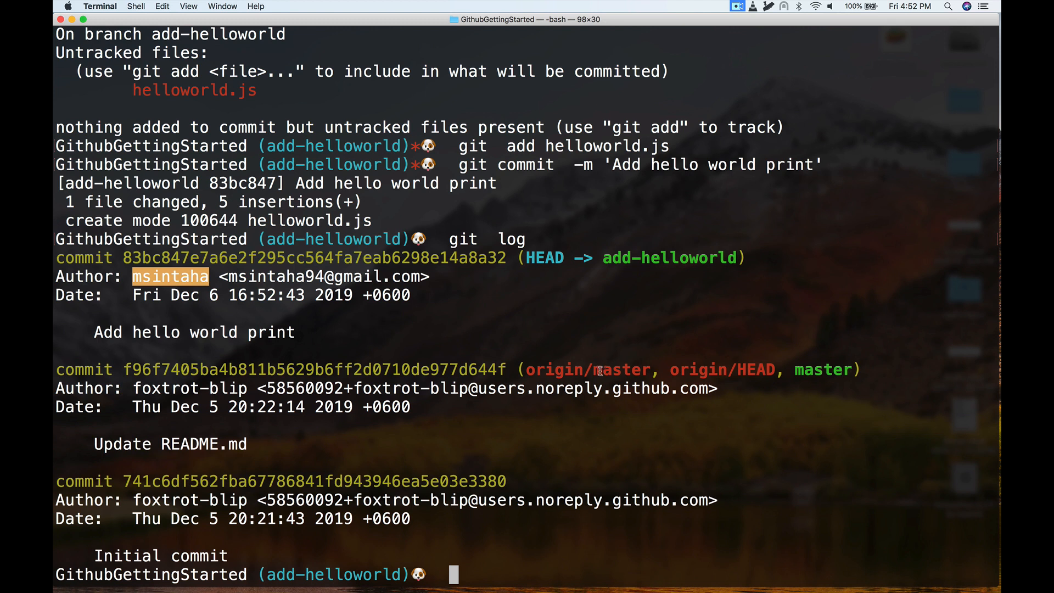
pyautogui.doubleClick(622, 369)
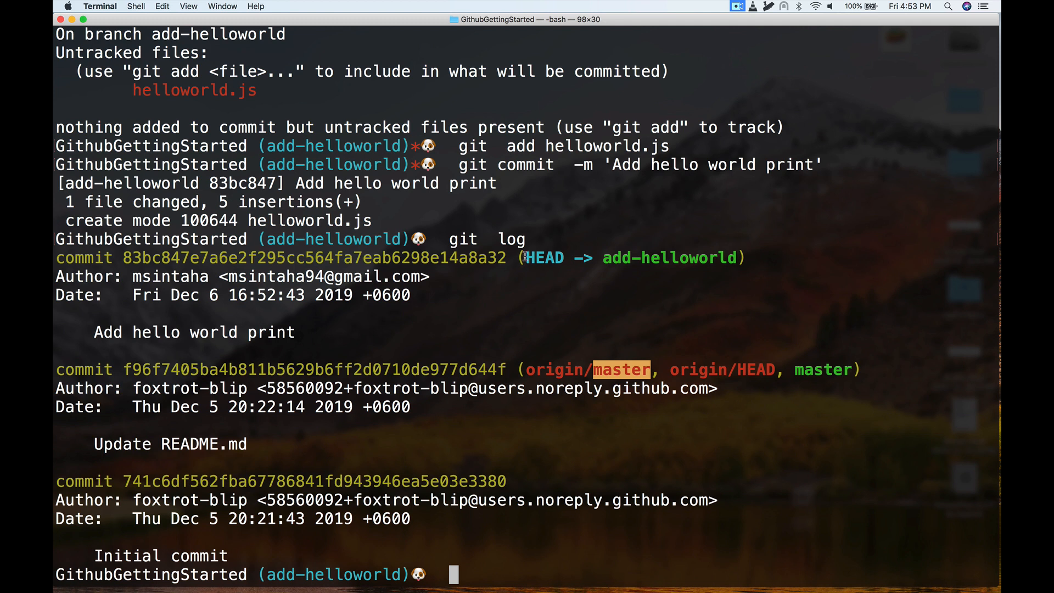
pyautogui.moveTo(543, 291)
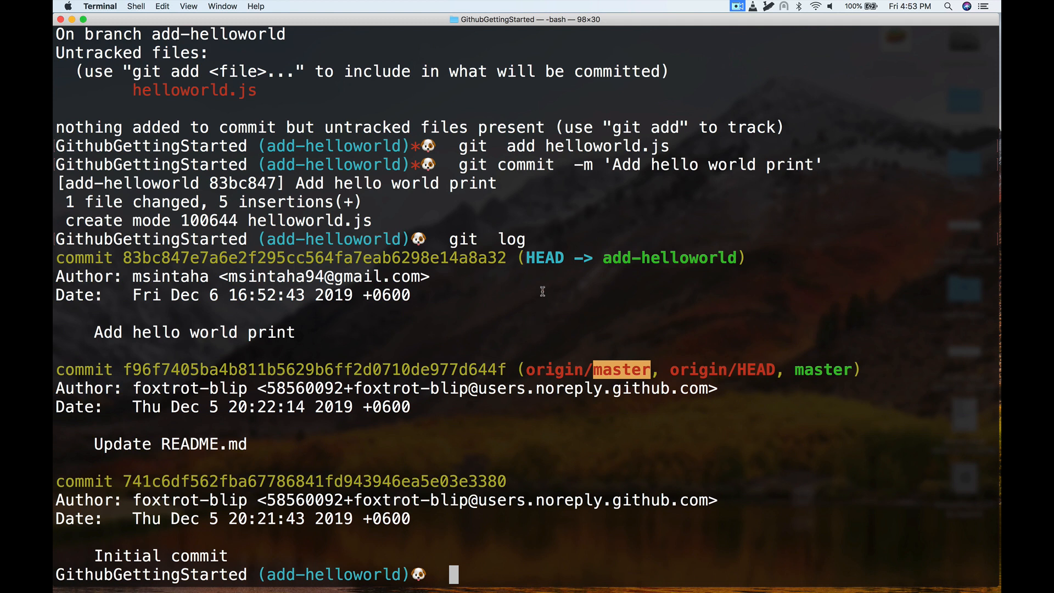
# - Run git remote -v to show origin pointing to the upstream repository
pyautogui.write('gi')
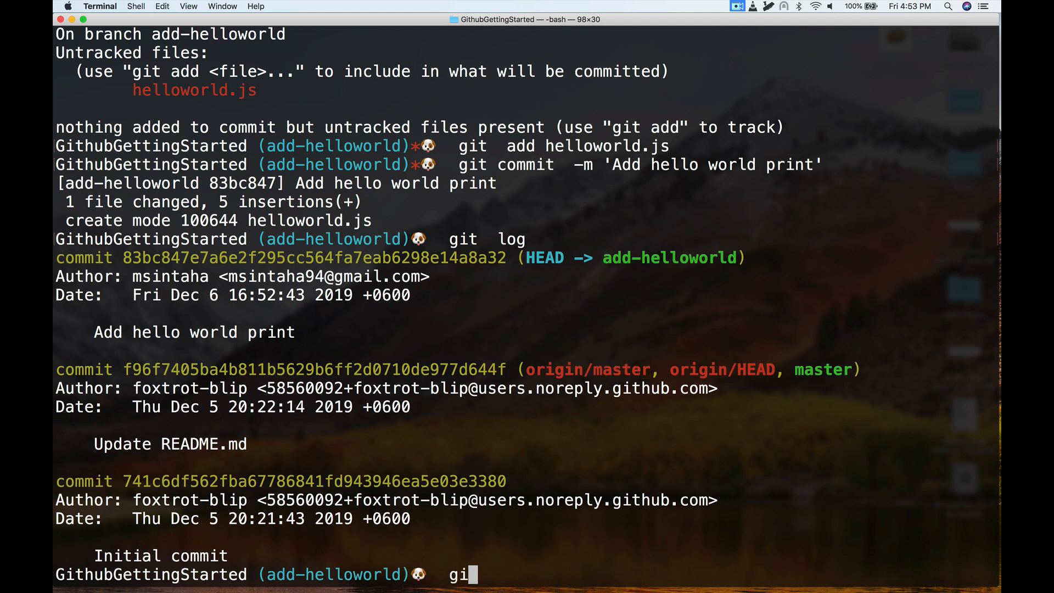
pyautogui.write('t')
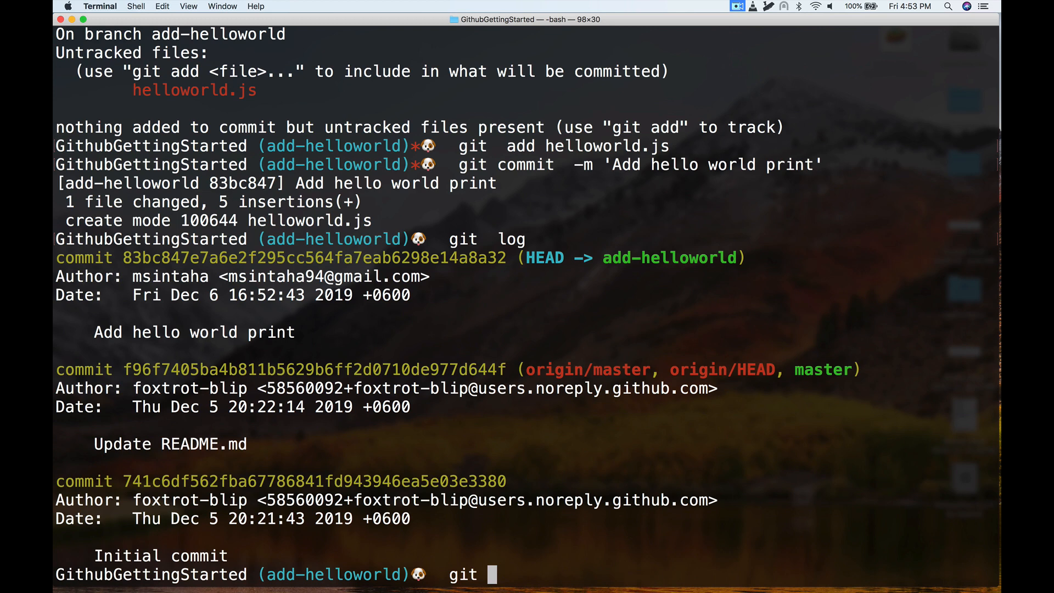
pyautogui.write('remote -v')
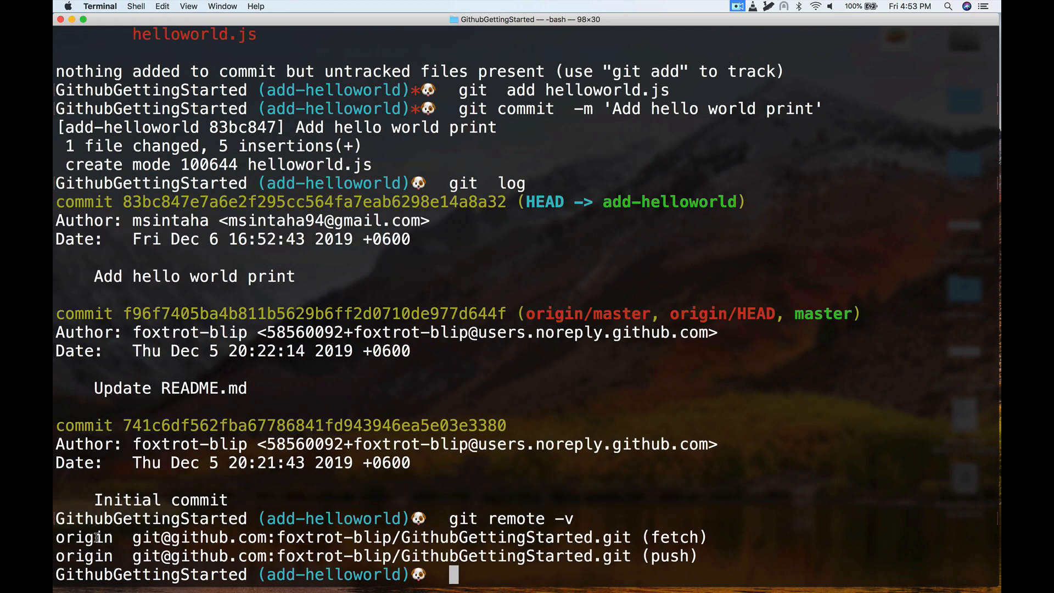
pyautogui.doubleClick(83, 537)
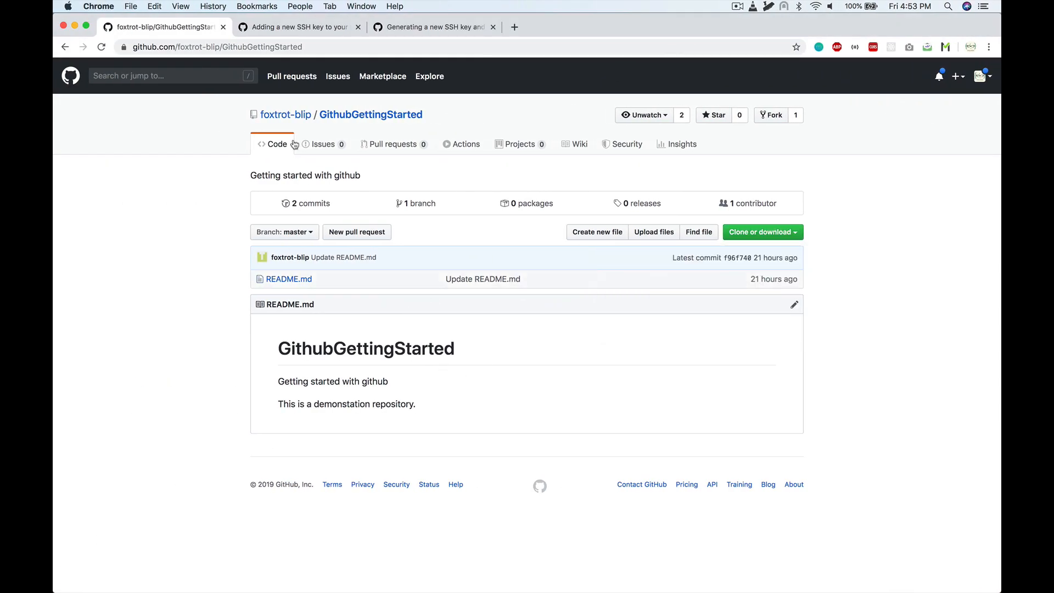
# - Fork GithubGettingStarted into your personal GitHub account from the upstream page
pyautogui.click(771, 114)
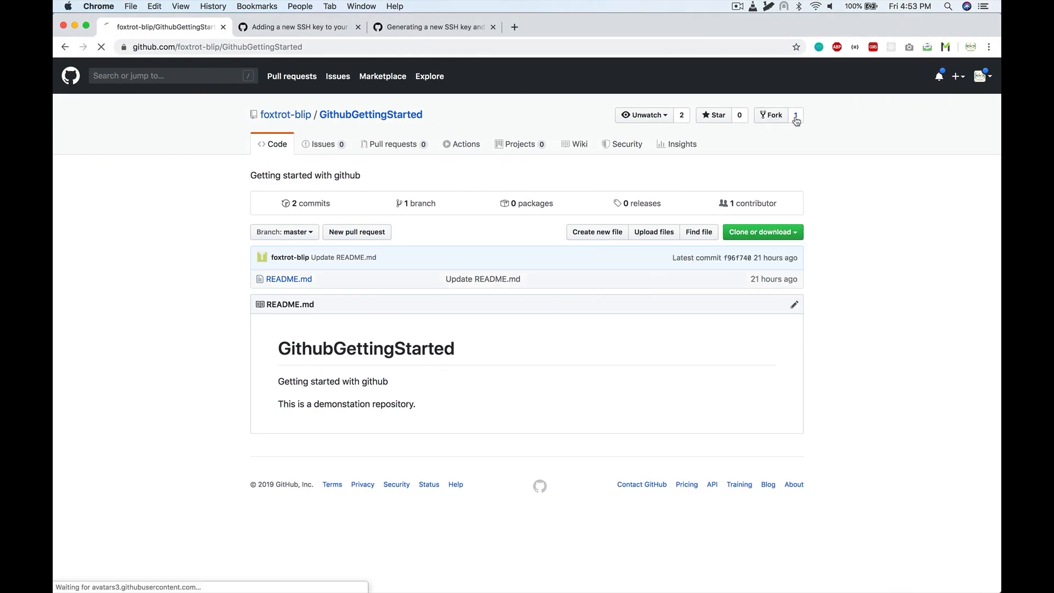
pyautogui.click(797, 114)
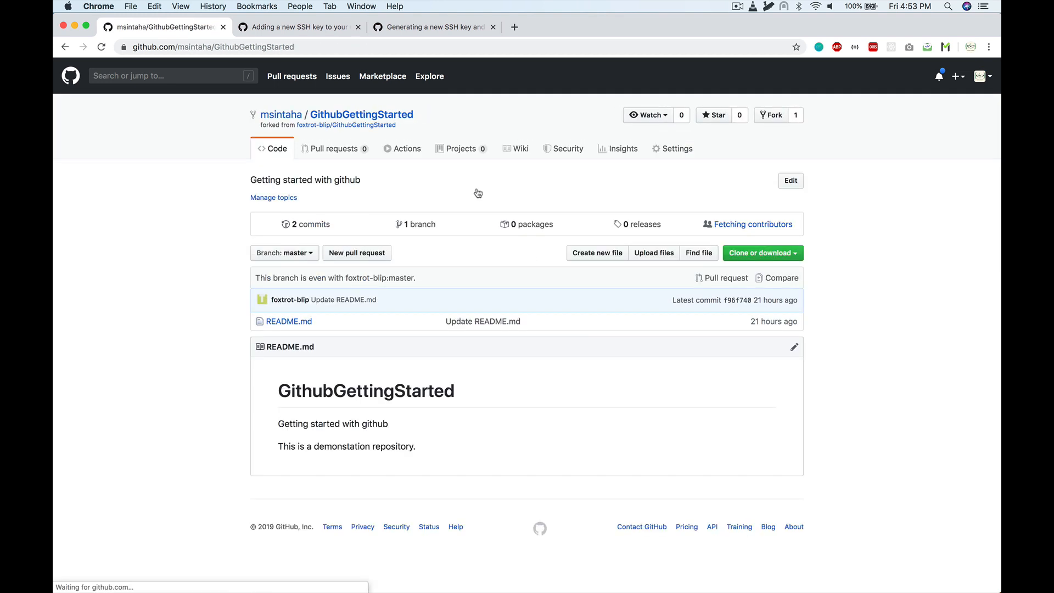
pyautogui.click(761, 253)
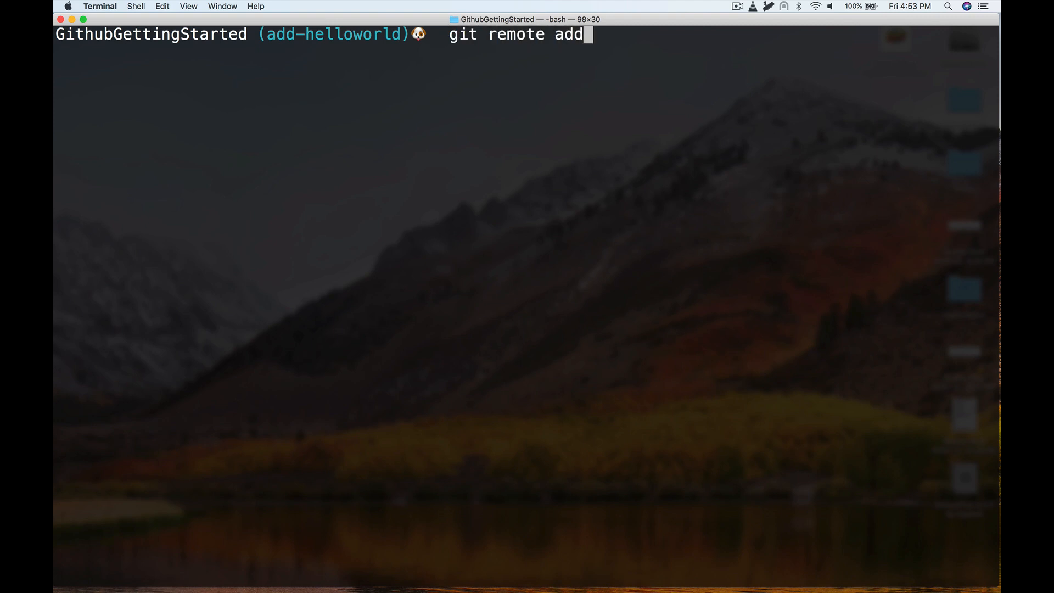
# - Add the personal fork as remote 'me' and verify it with git remote -v
pyautogui.write('me')
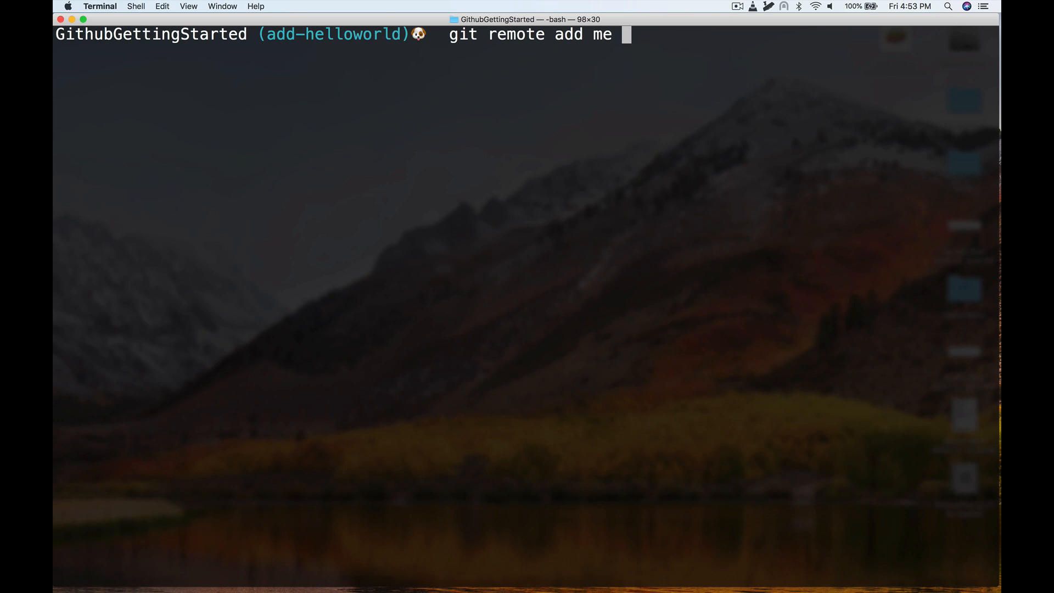
pyautogui.press('Backspace')
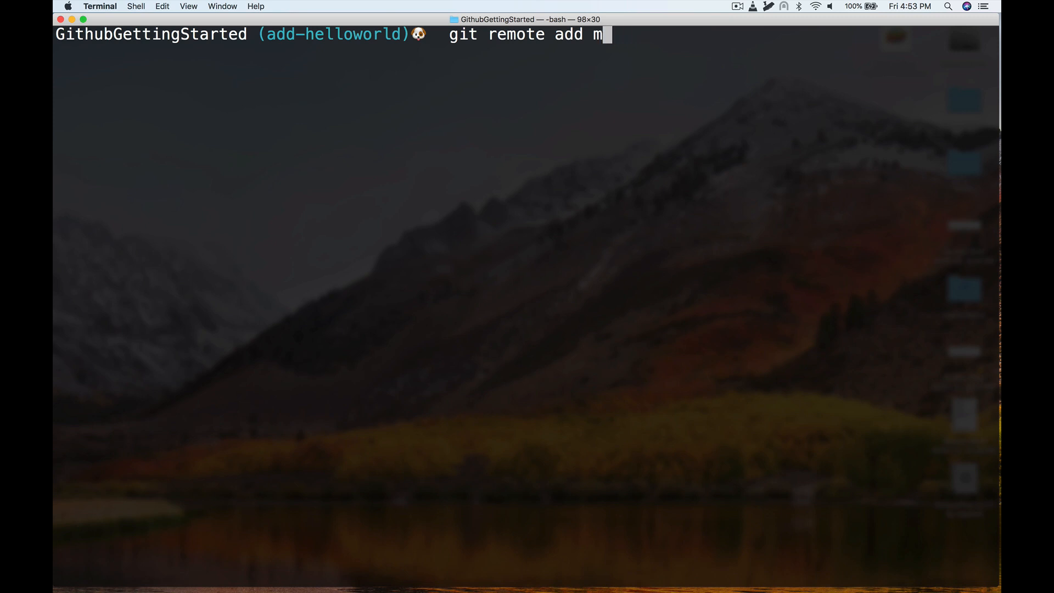
pyautogui.write('sintaha/GithubGettingStarted.git')
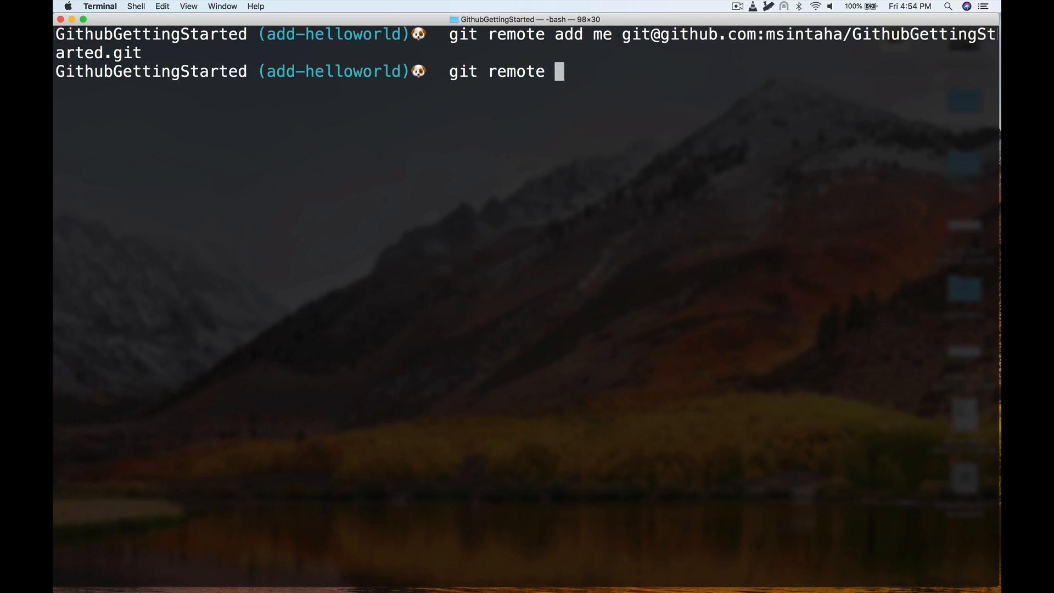
pyautogui.write('-v')
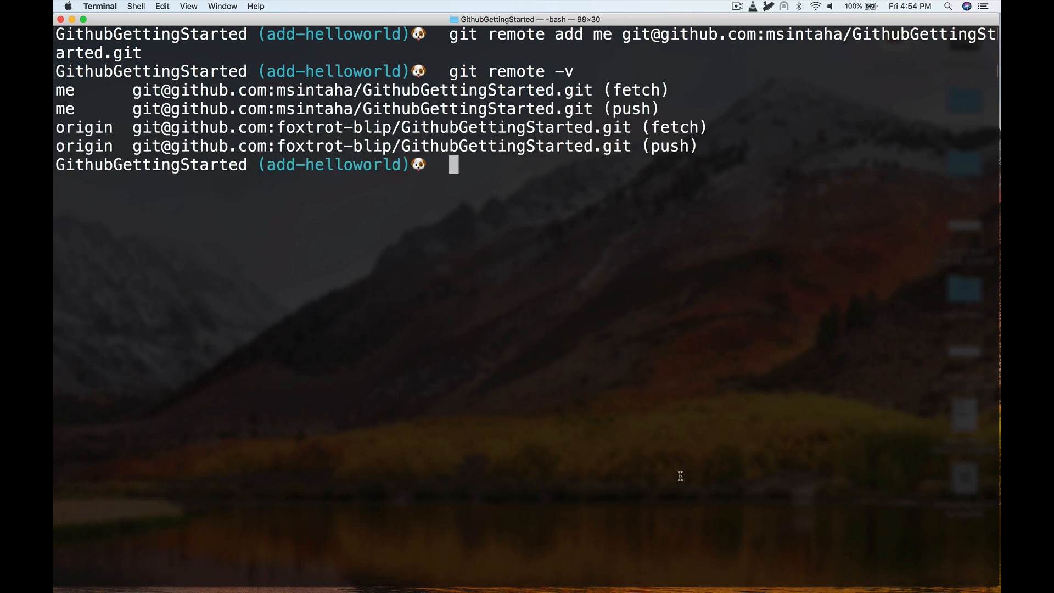
# - Push add-helloworld to the me remote and select the pull request link
pyautogui.write('git push me a')
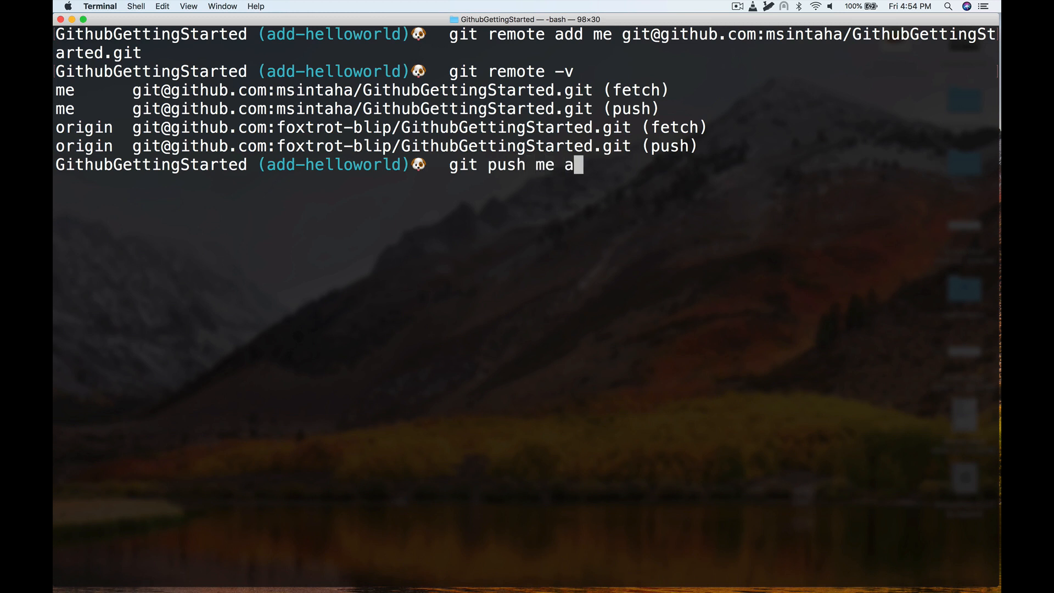
pyautogui.write('dd-helloworld')
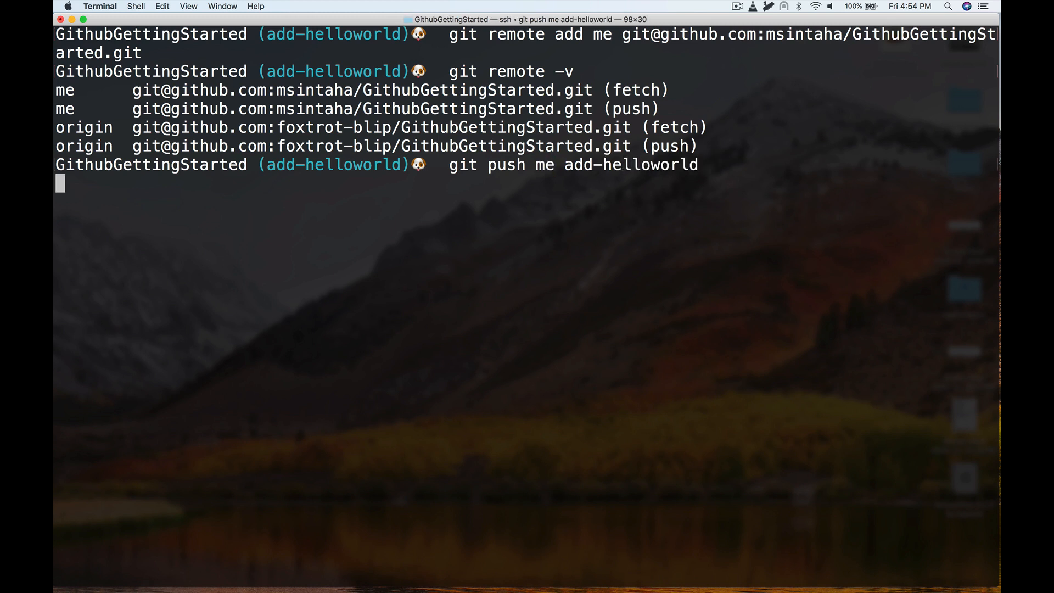
pyautogui.moveTo(451, 275)
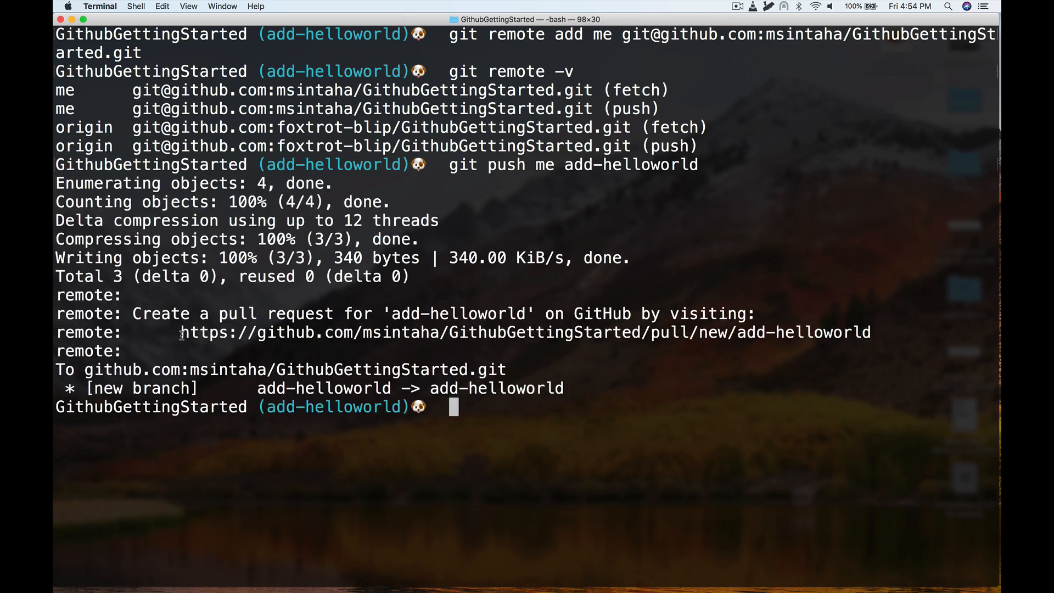
pyautogui.doubleClick(525, 332)
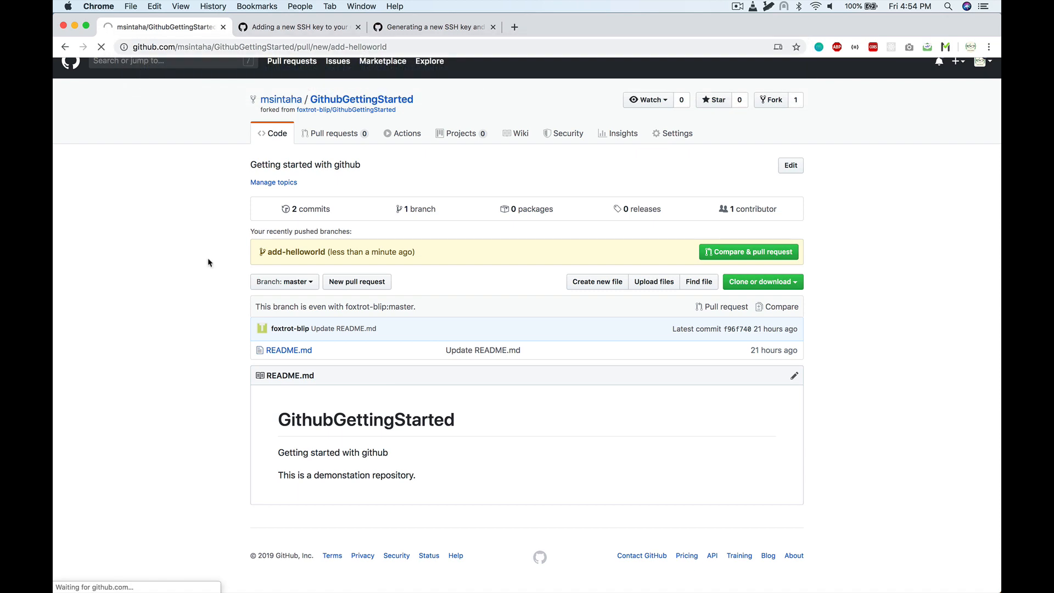
# - Create the 'Add hello world print' pull request from add-helloworld, assigned to the owner
pyautogui.click(748, 251)
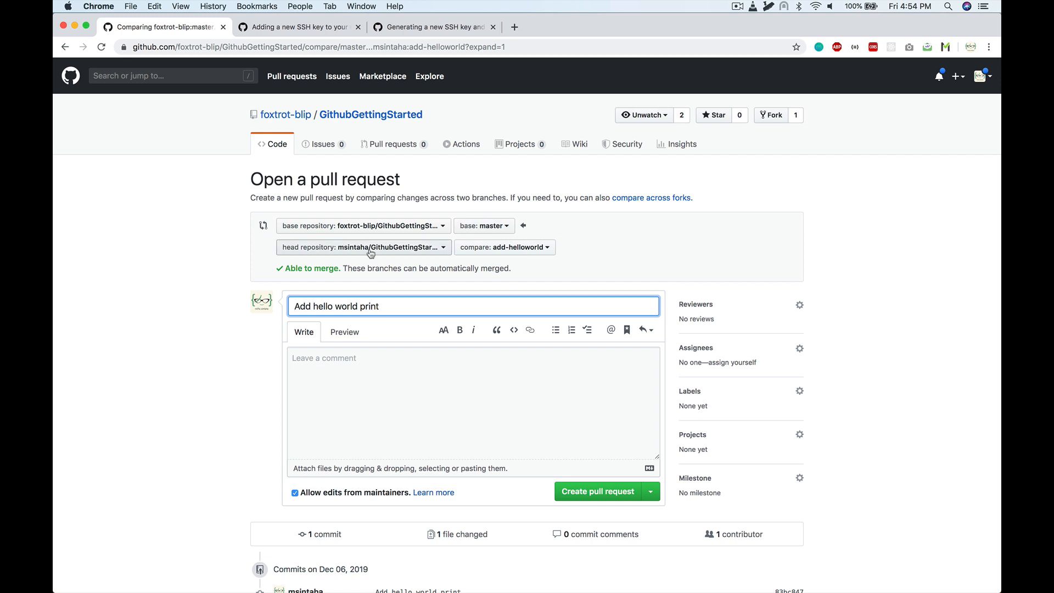
pyautogui.moveTo(497, 225)
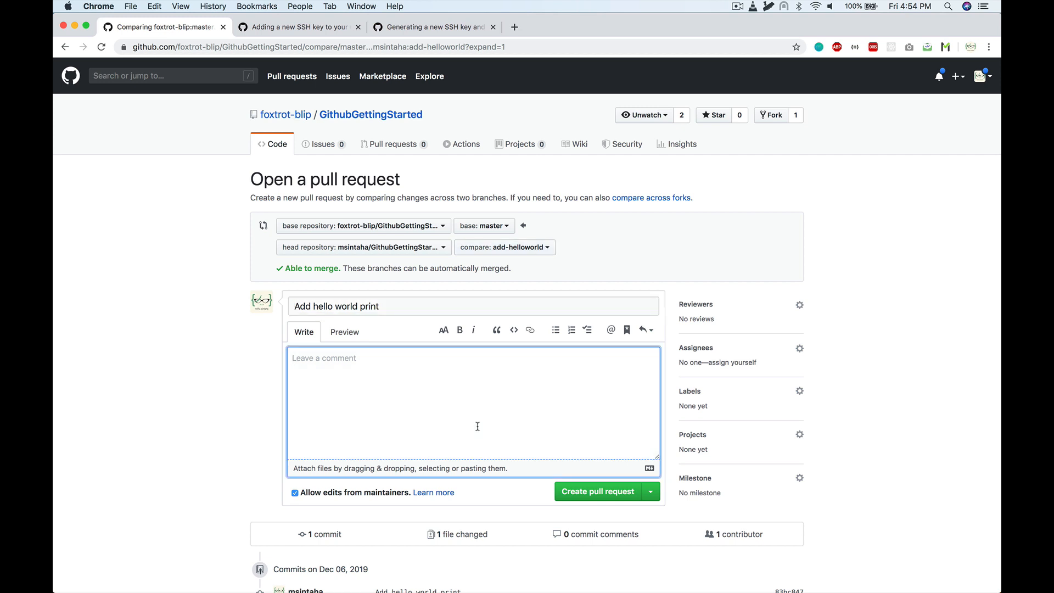
pyautogui.write('-')
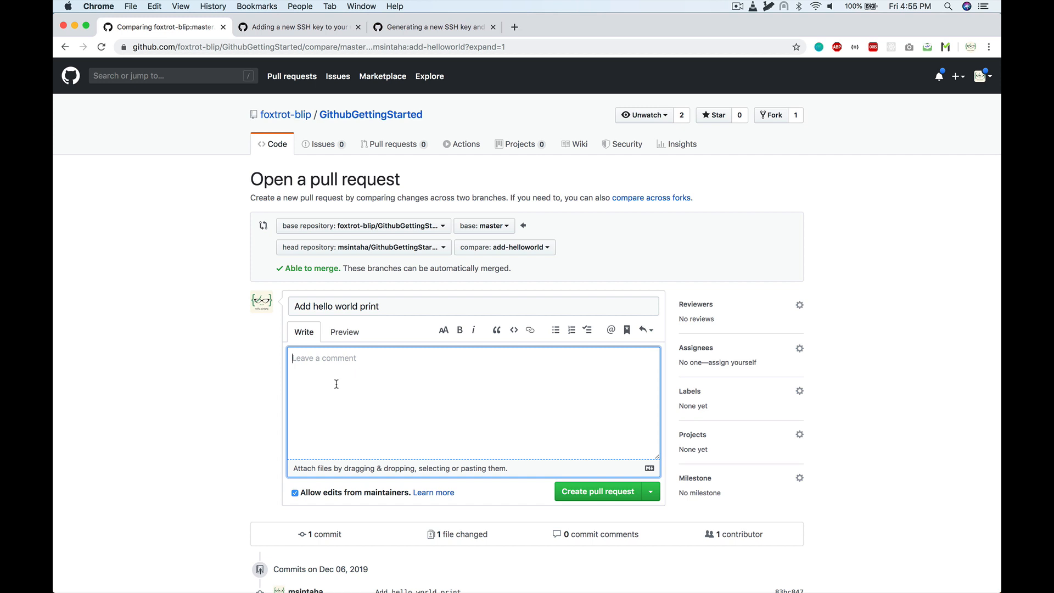
pyautogui.moveTo(514, 470)
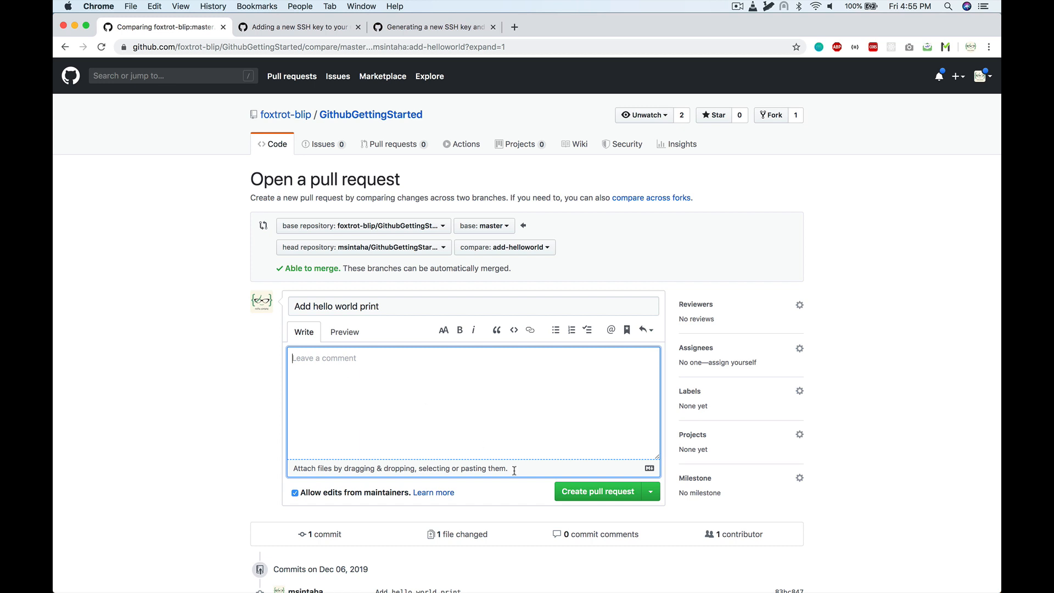
pyautogui.click(799, 348)
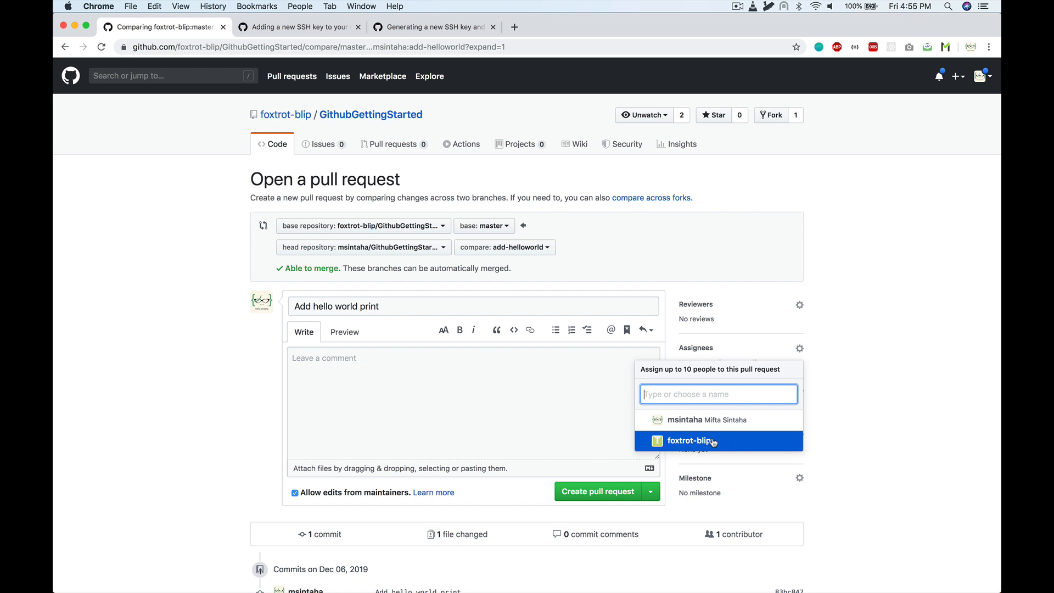
pyautogui.click(692, 441)
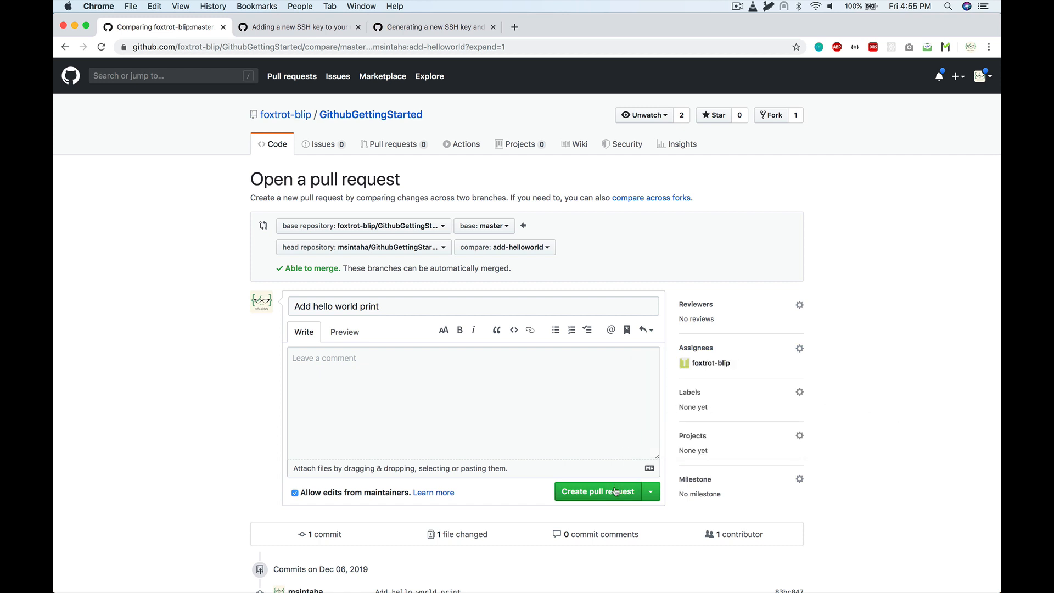
pyautogui.click(596, 491)
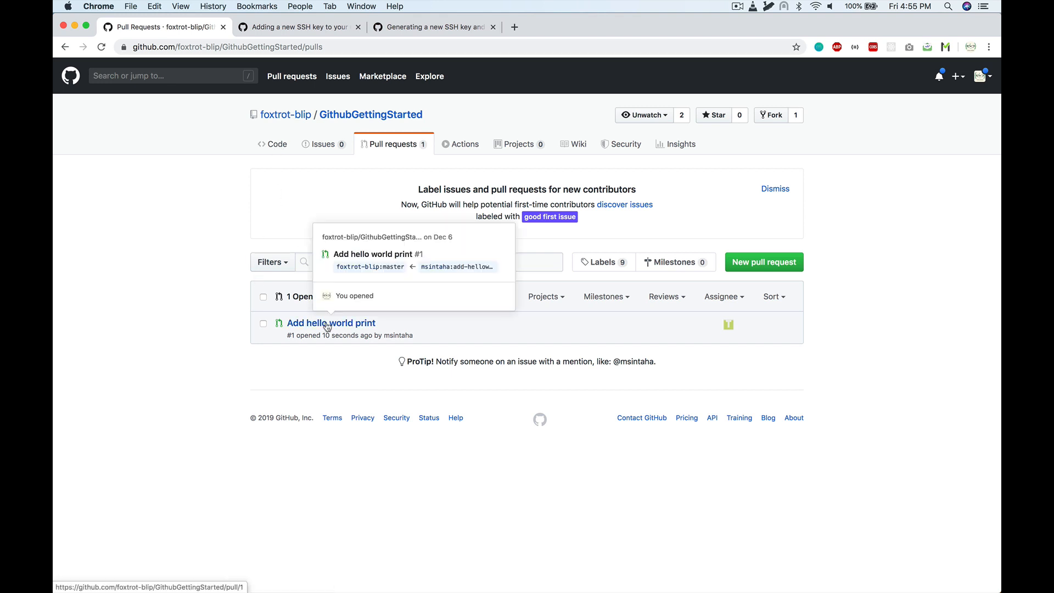
# - Open pull request #1 'Add hello world print' from the Pull requests list
pyautogui.click(331, 323)
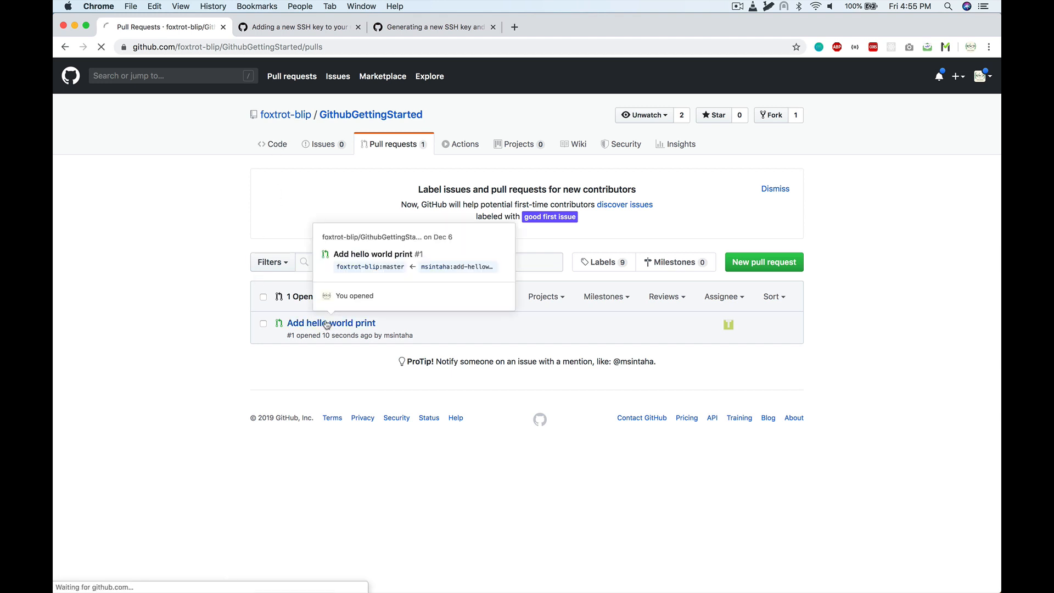
pyautogui.click(330, 323)
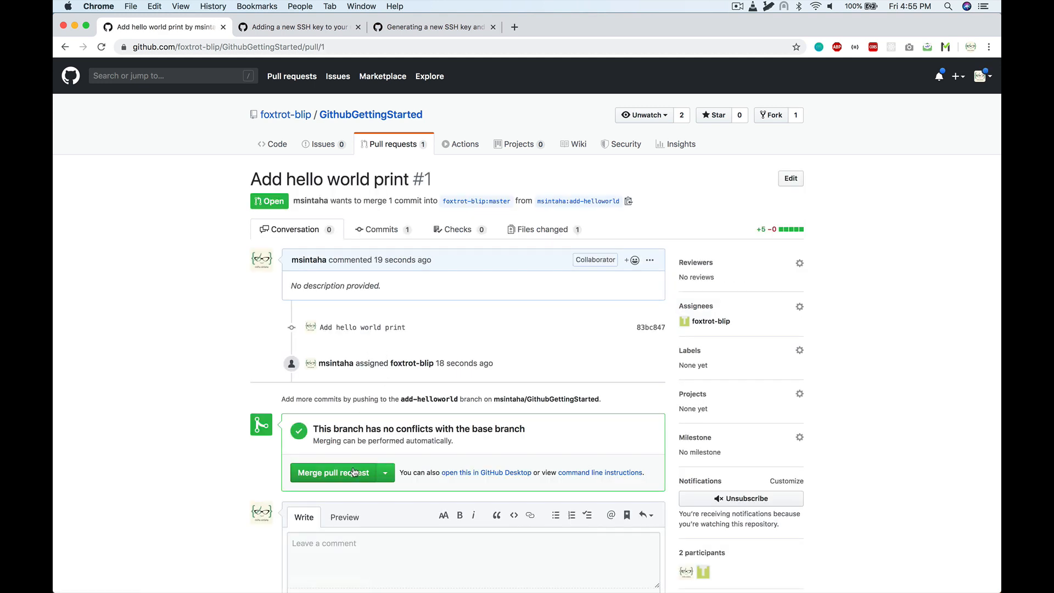